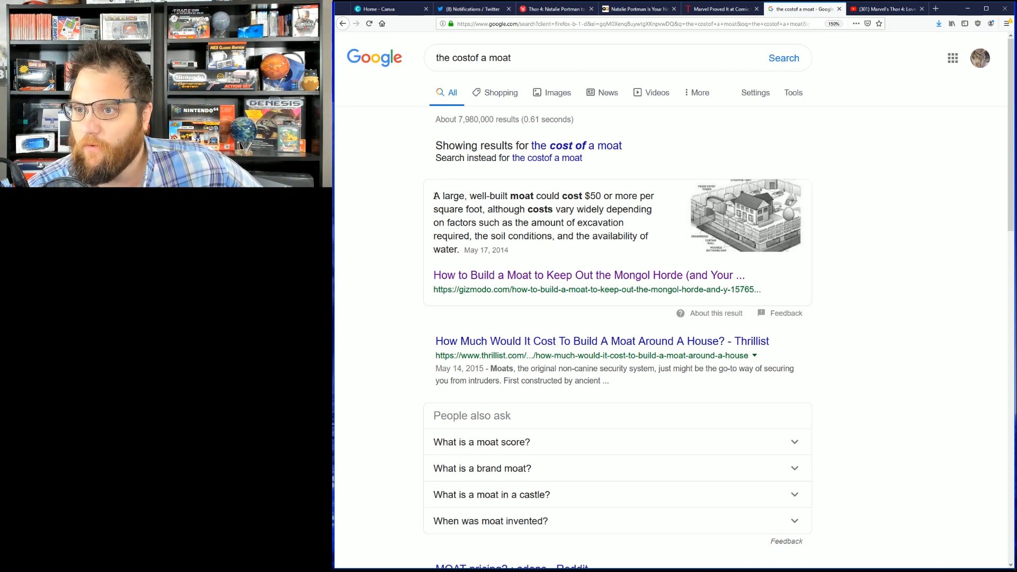
Highlight the Google snippet about a moat costing $50 or more before leaving the results
drag(433, 195, 568, 195)
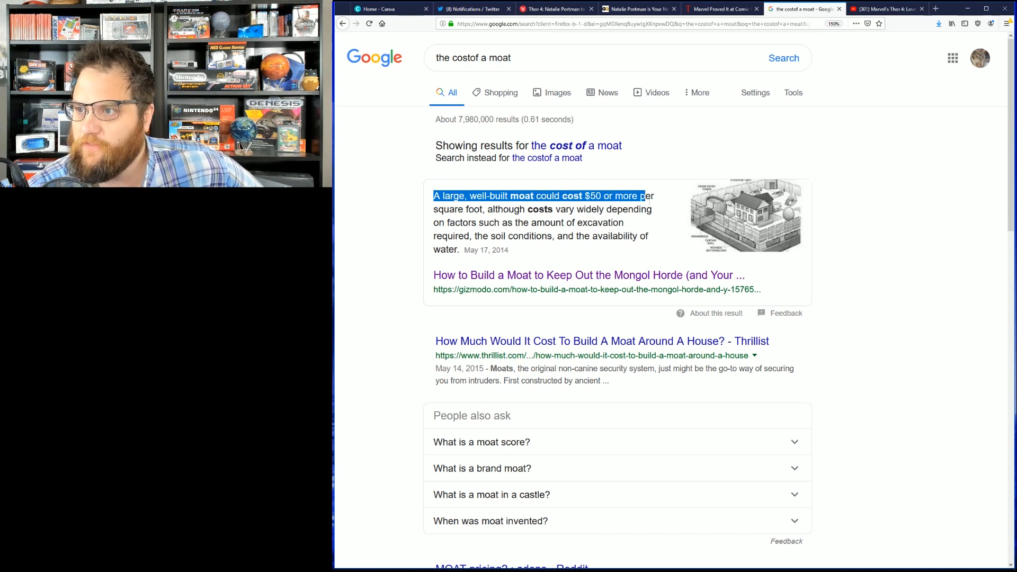
drag(646, 195, 646, 223)
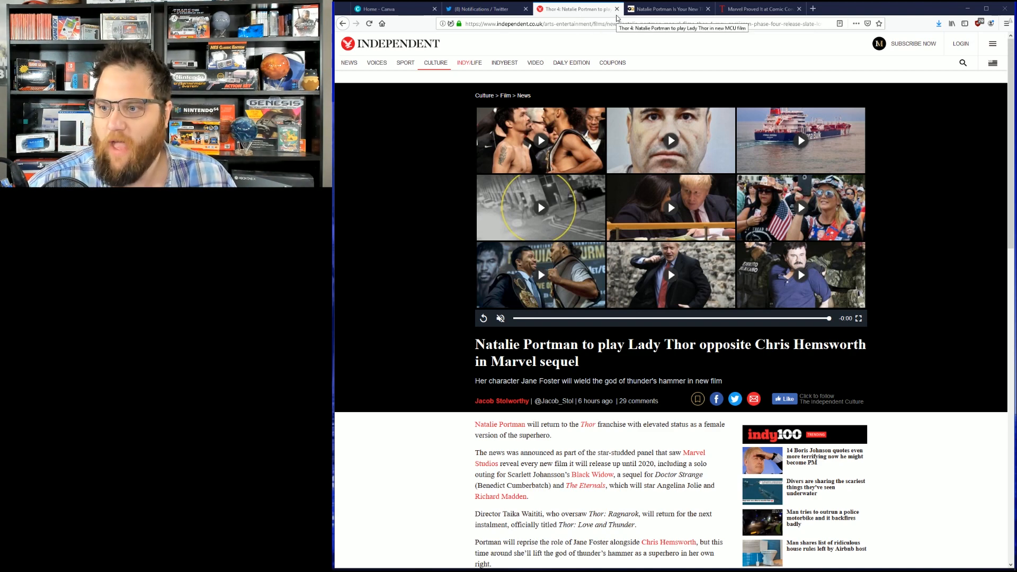
Switch to the GQ 'Natalie Portman Is Your New Thor' article tab
click(665, 9)
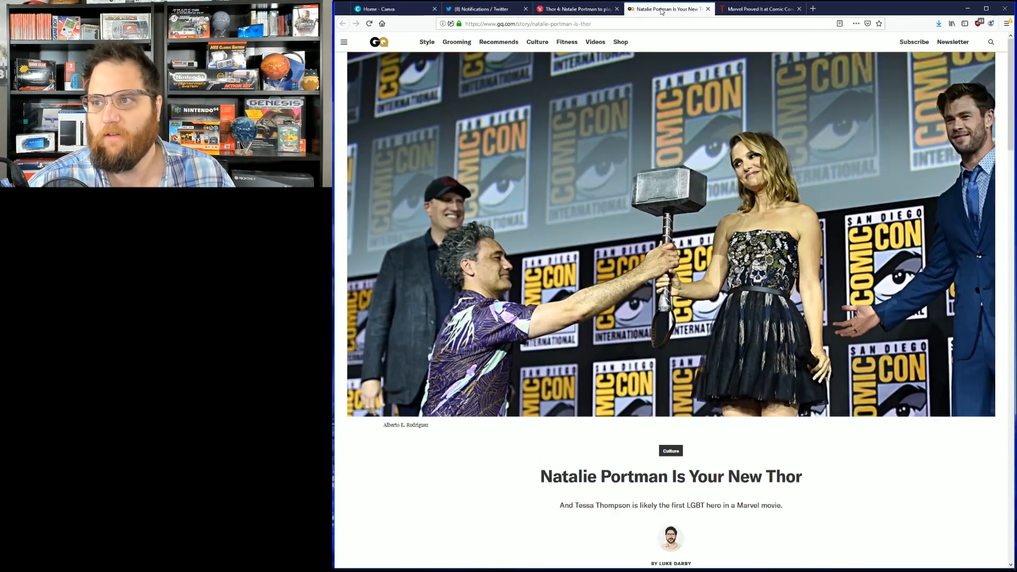
mouse_move(638, 250)
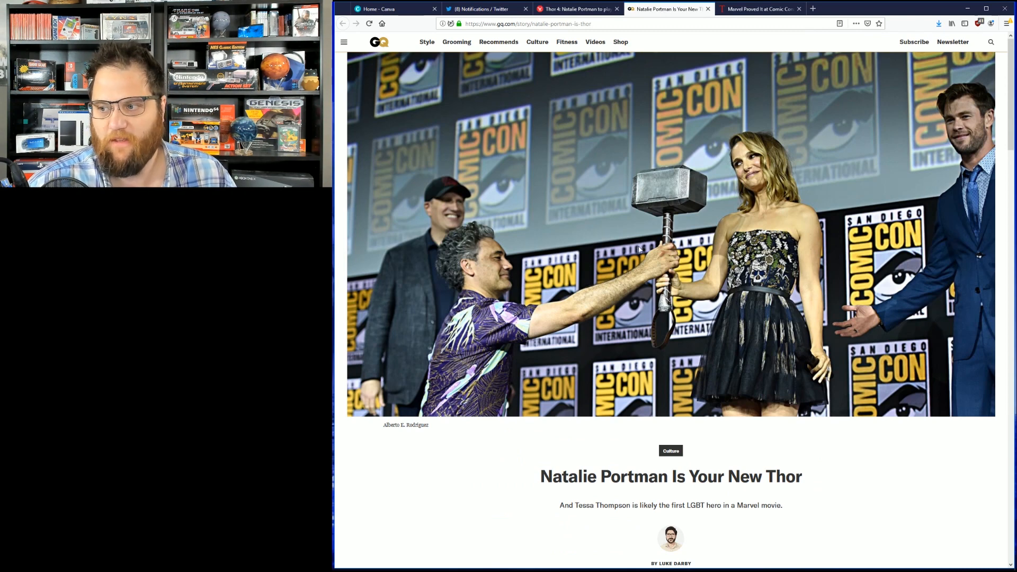
mouse_move(765, 189)
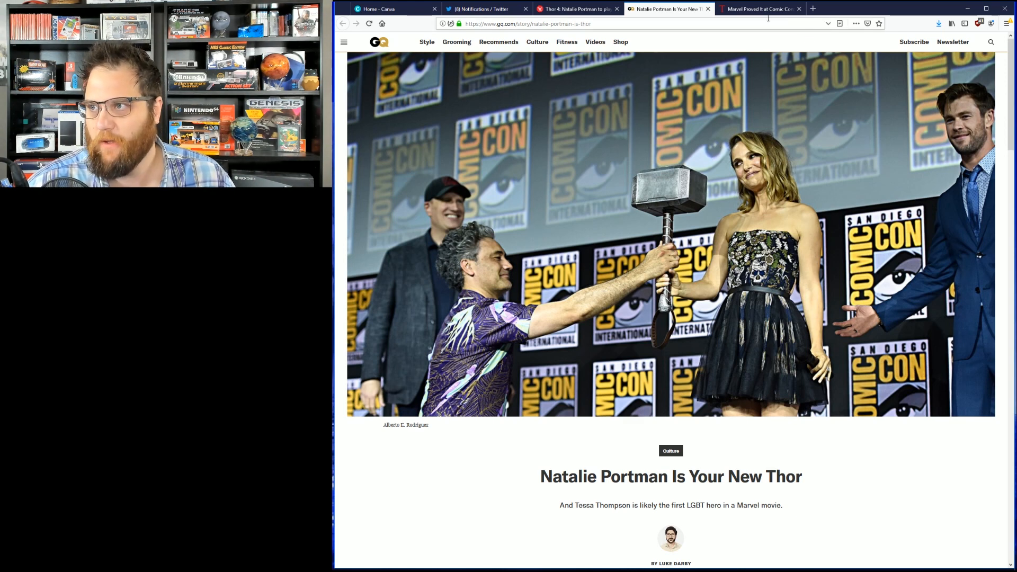
Read down the Time Comic-Con article and briefly highlight the MCU's 'first deaf character' phrase
click(758, 9)
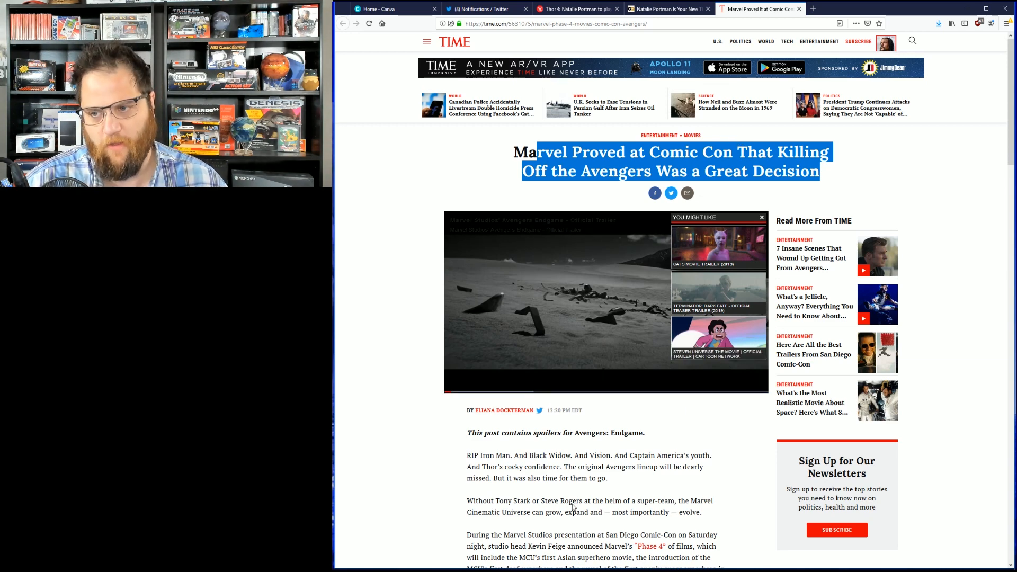
scroll(down, 3)
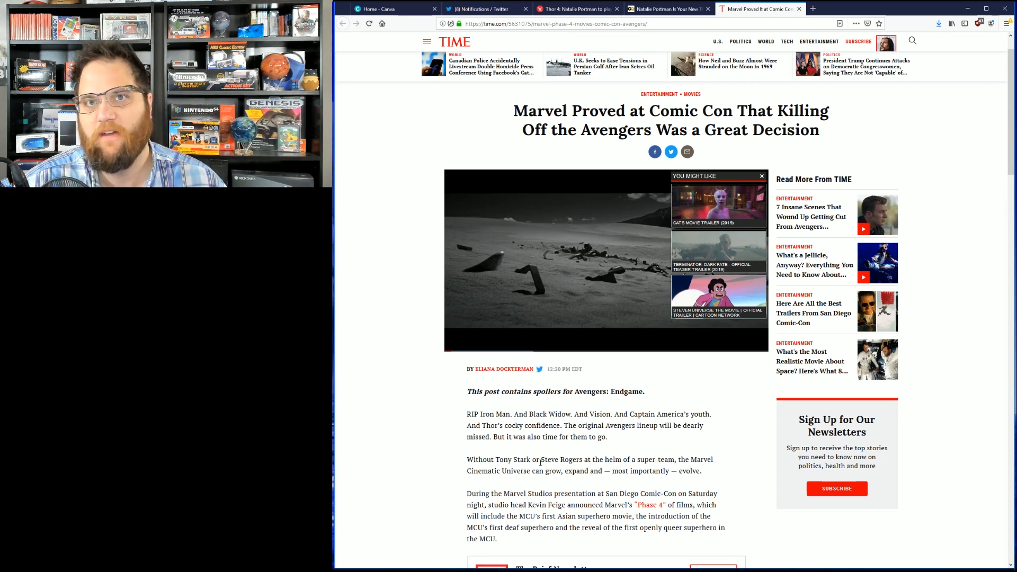
scroll(down, 3)
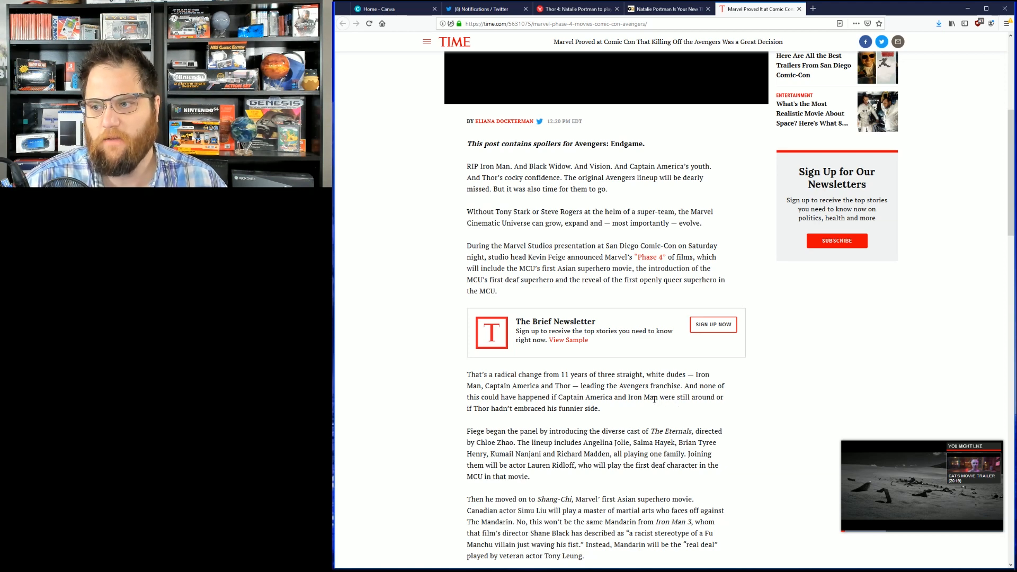
scroll(down, 3)
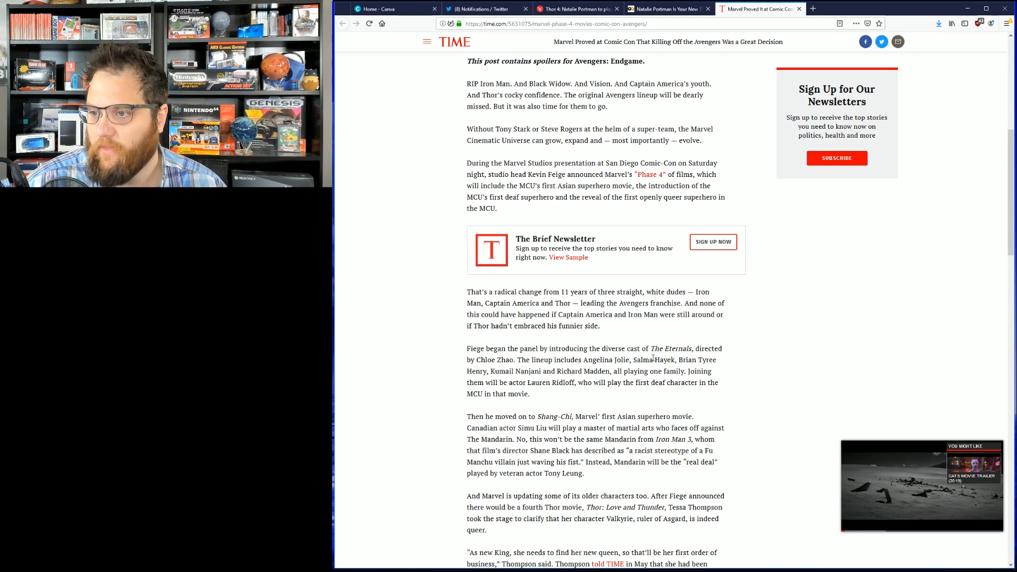
drag(616, 382, 530, 394)
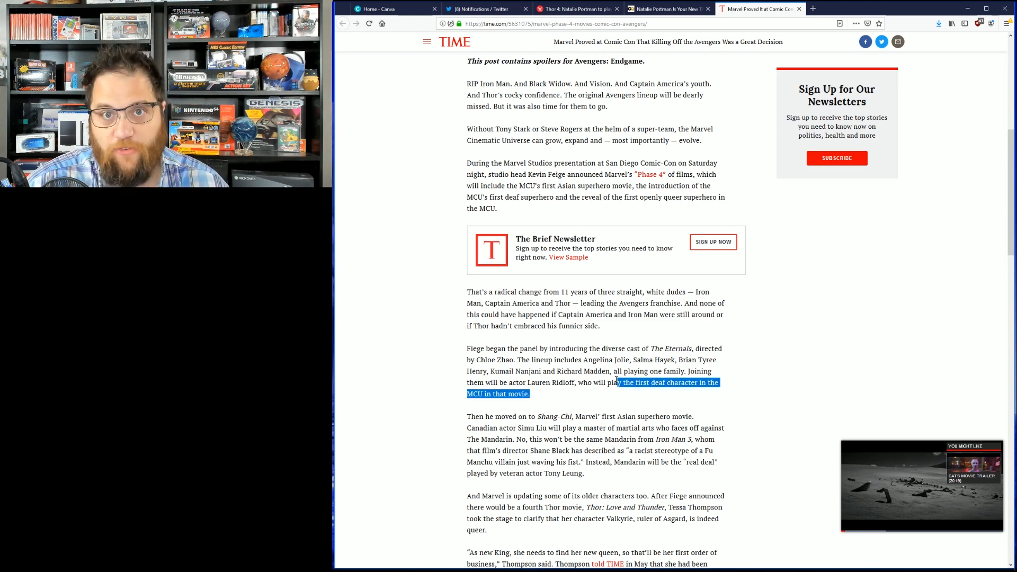
click(567, 393)
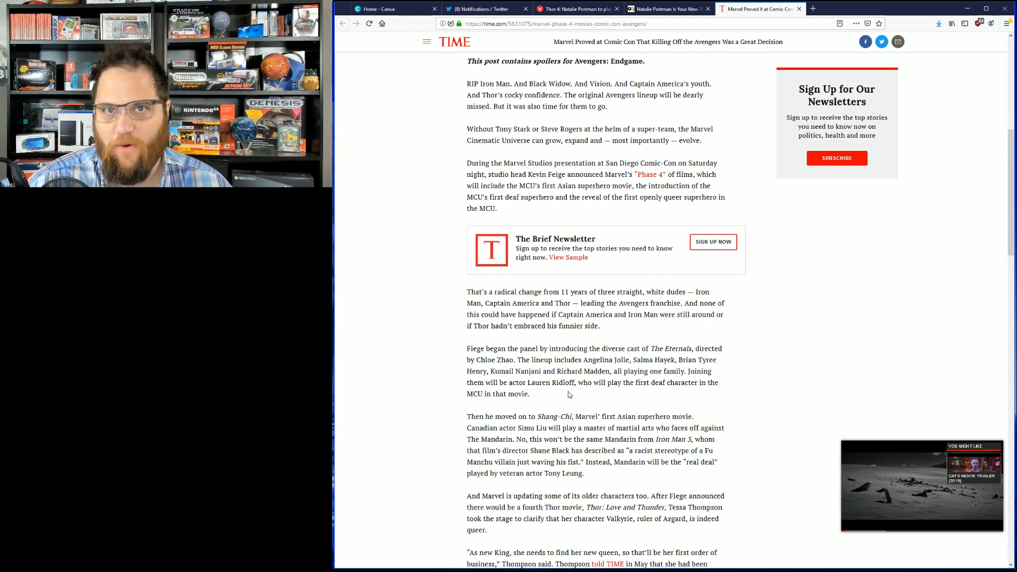
Highlight the Shang-Chi lines on Simu Liu facing the Mandarin and the Fu Manchu stereotype
scroll(down, 3)
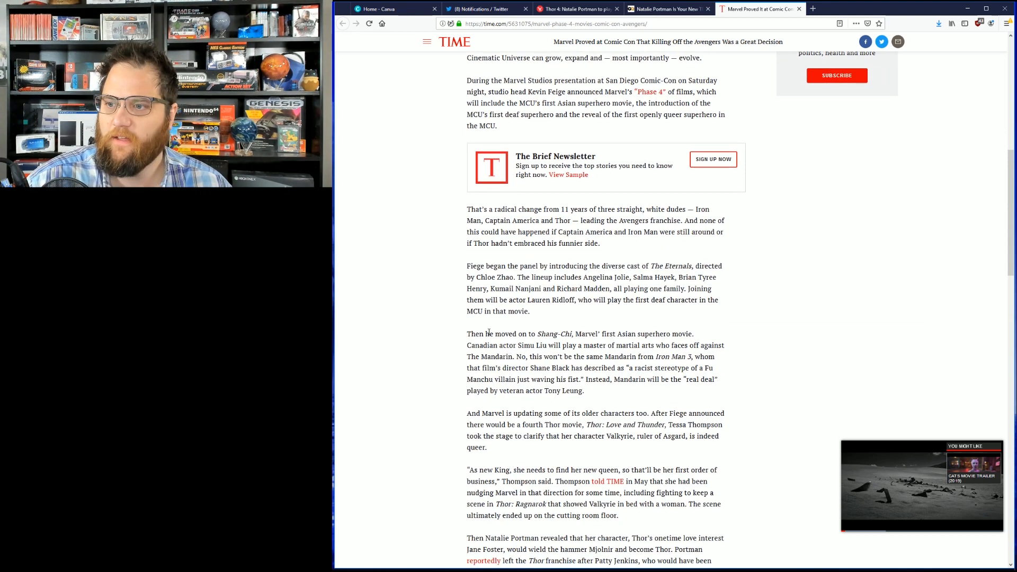
mouse_move(512, 343)
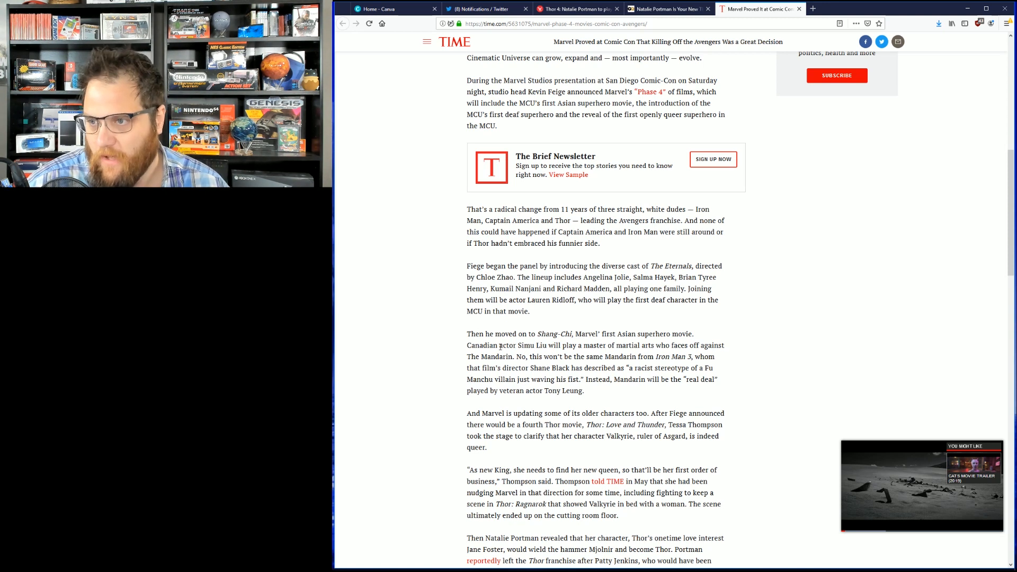
drag(559, 344, 601, 356)
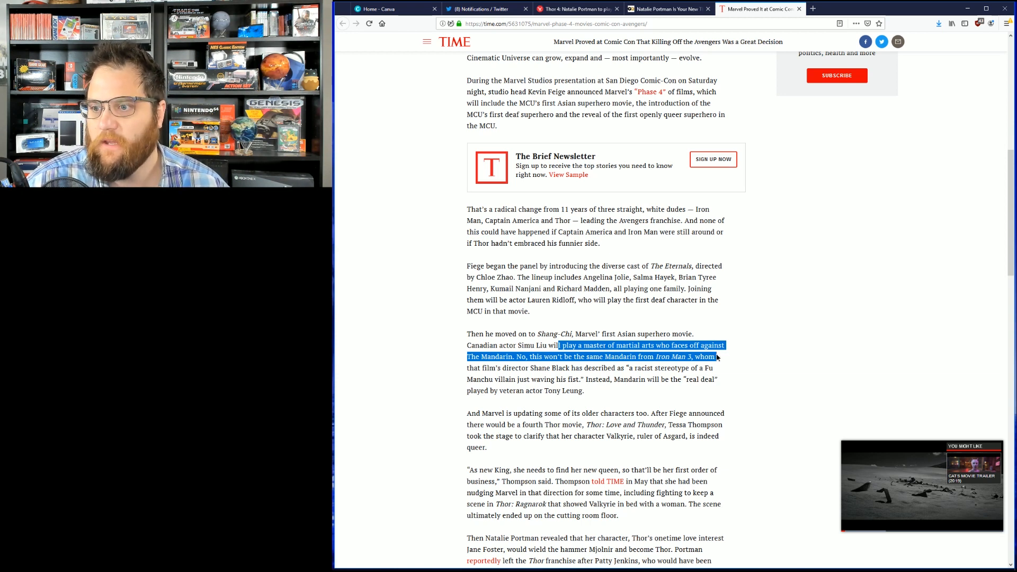
drag(716, 357, 718, 368)
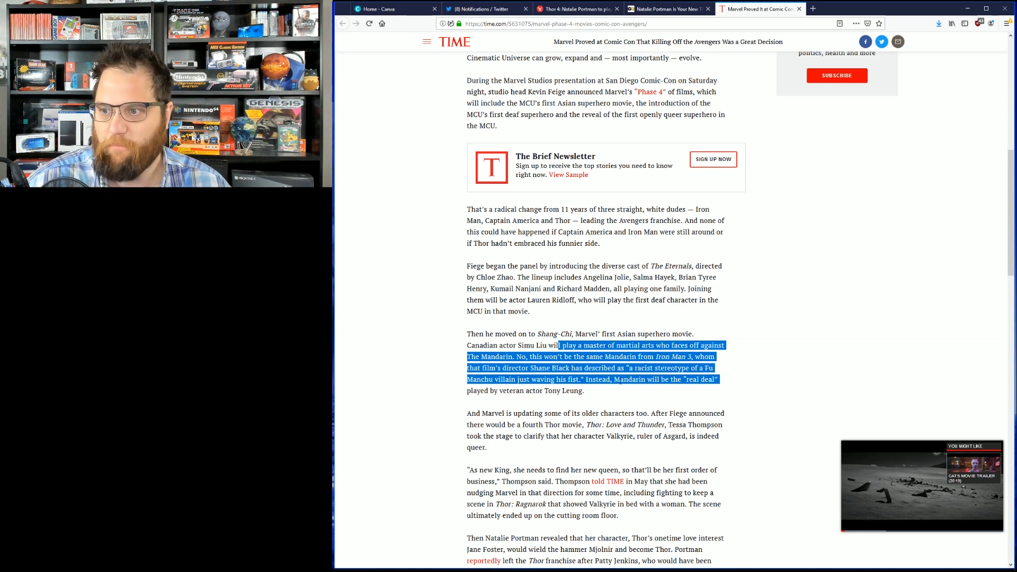
Briefly highlight the sentence announcing a fourth Thor movie with Tessa Thompson's Valkyrie
scroll(down, 3)
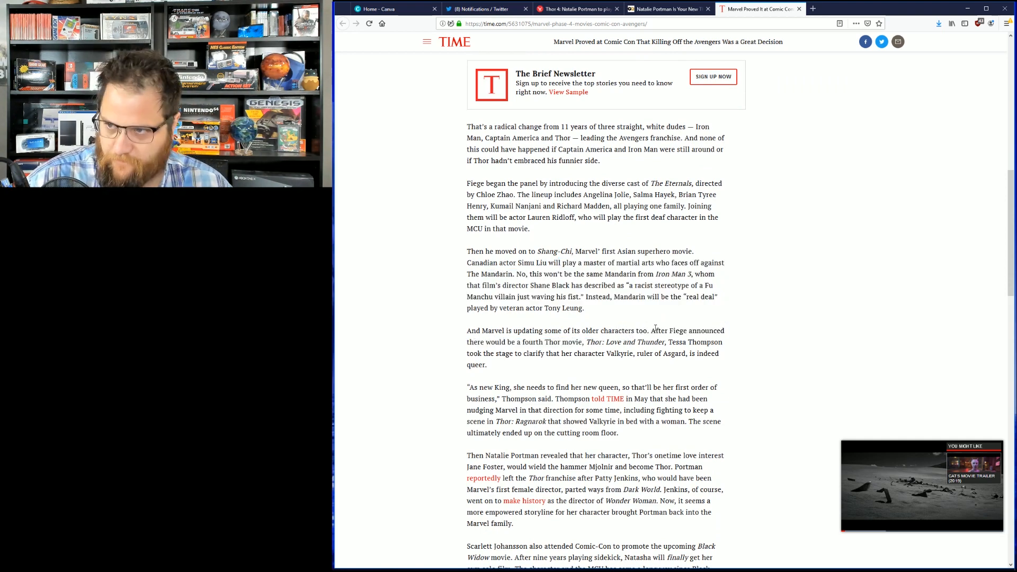
drag(655, 331, 721, 342)
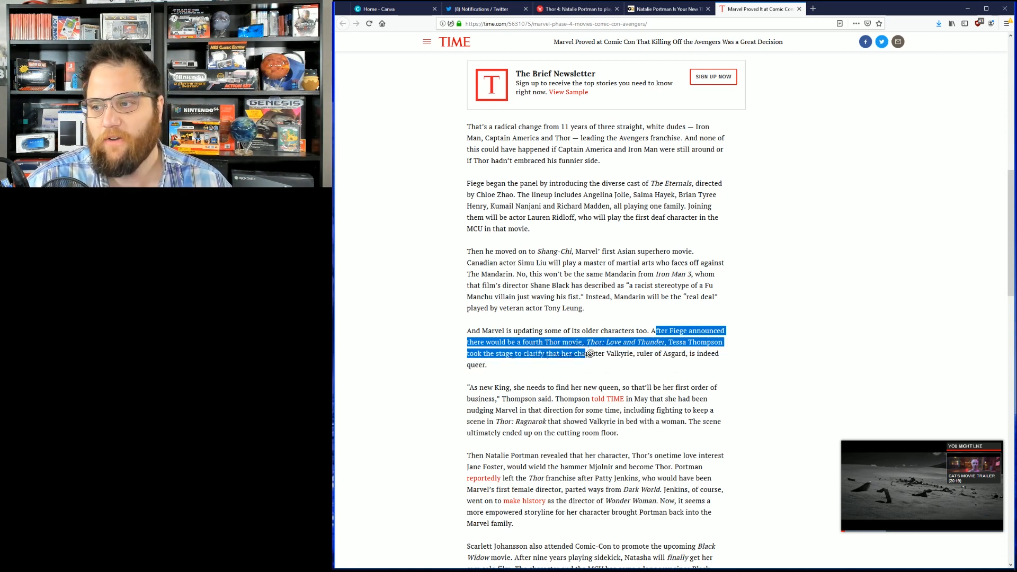
click(590, 354)
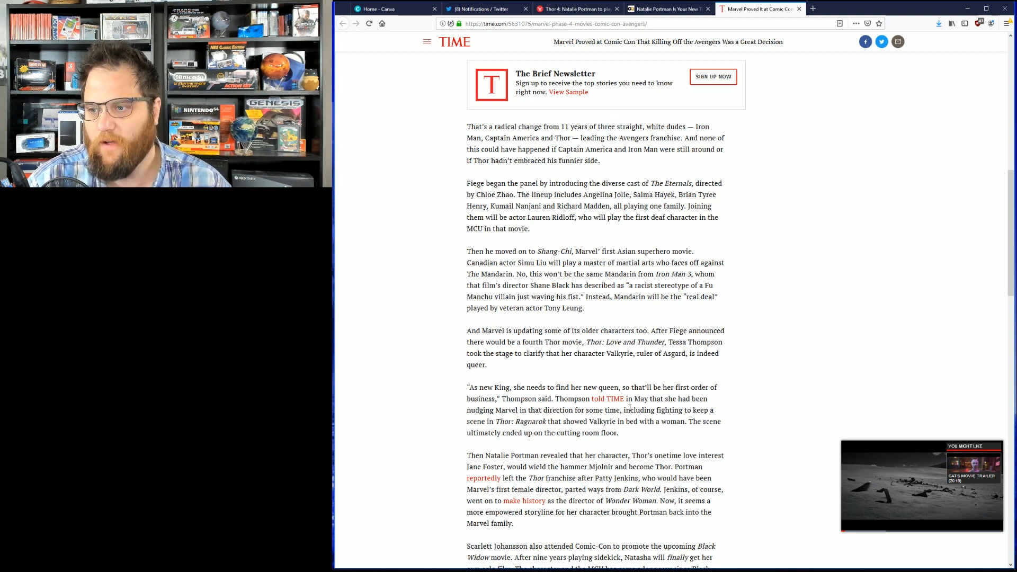
mouse_move(699, 383)
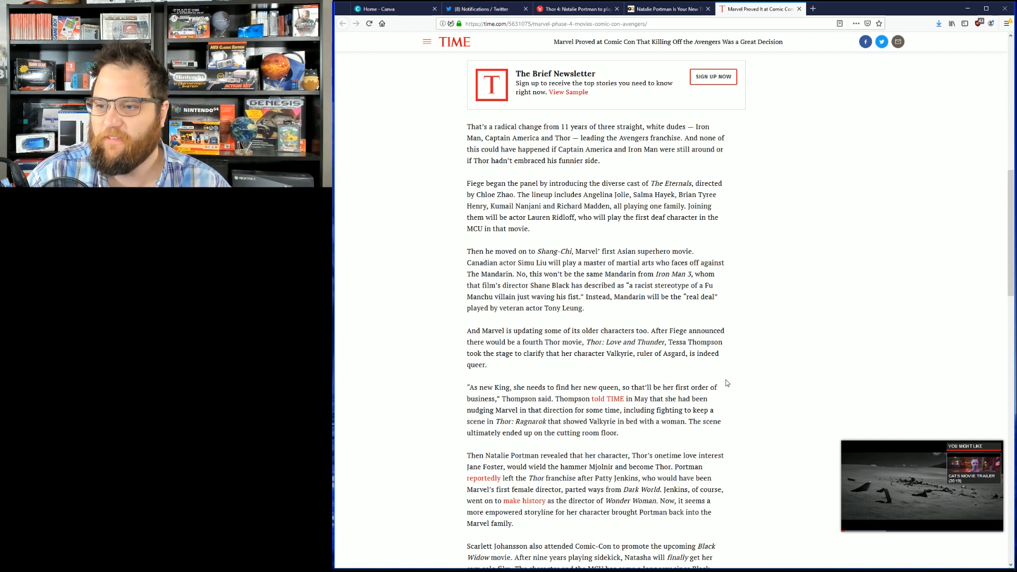
Highlight the passage about Patty Jenkins leaving the Thor franchise
scroll(down, 3)
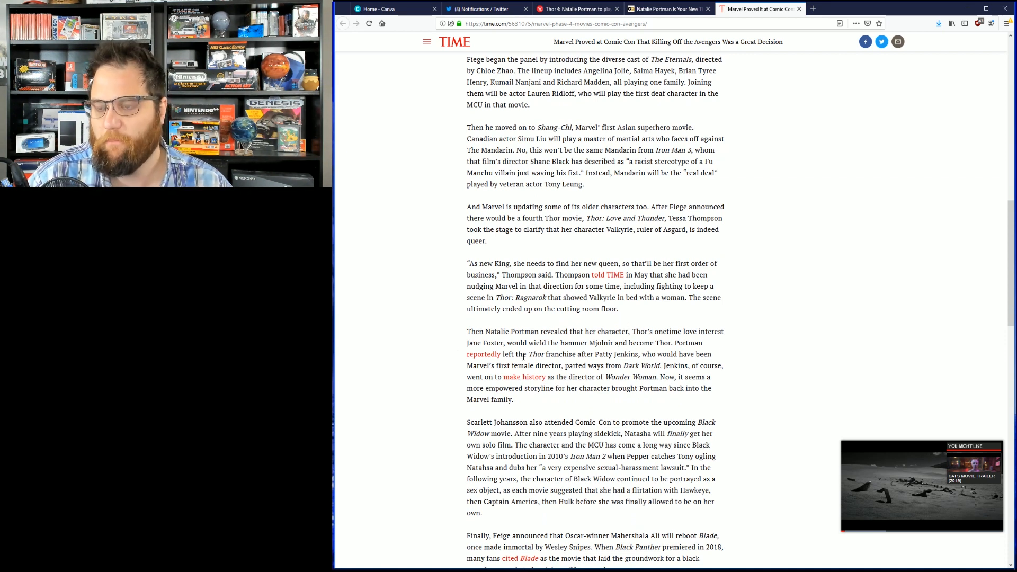
drag(522, 354, 569, 354)
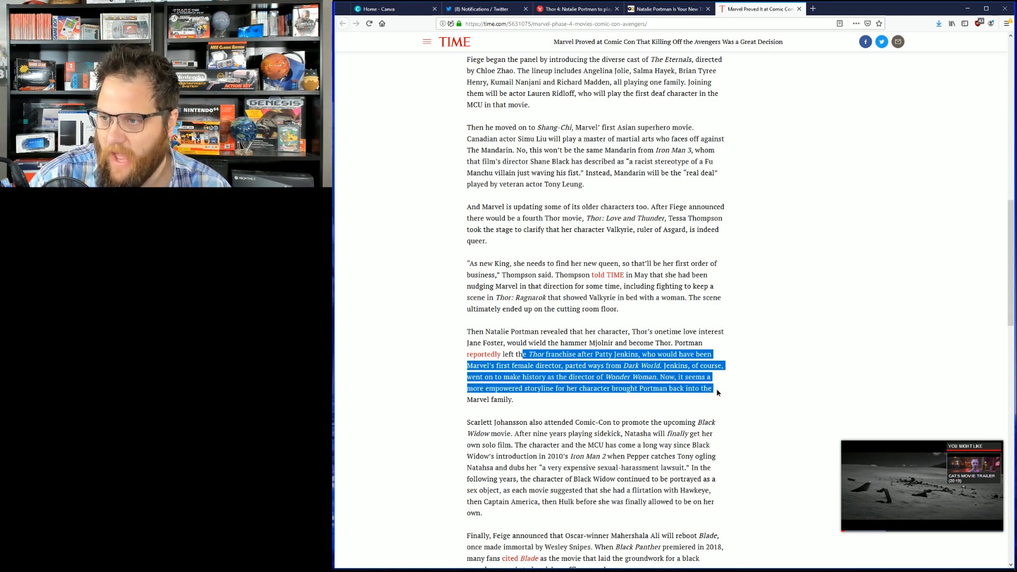
scroll(down, 3)
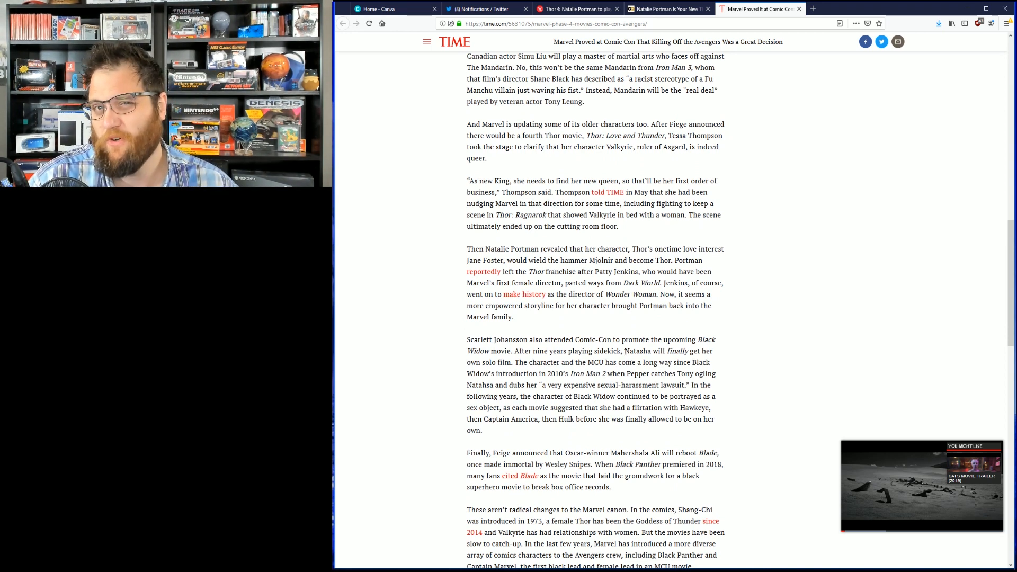
mouse_move(625, 351)
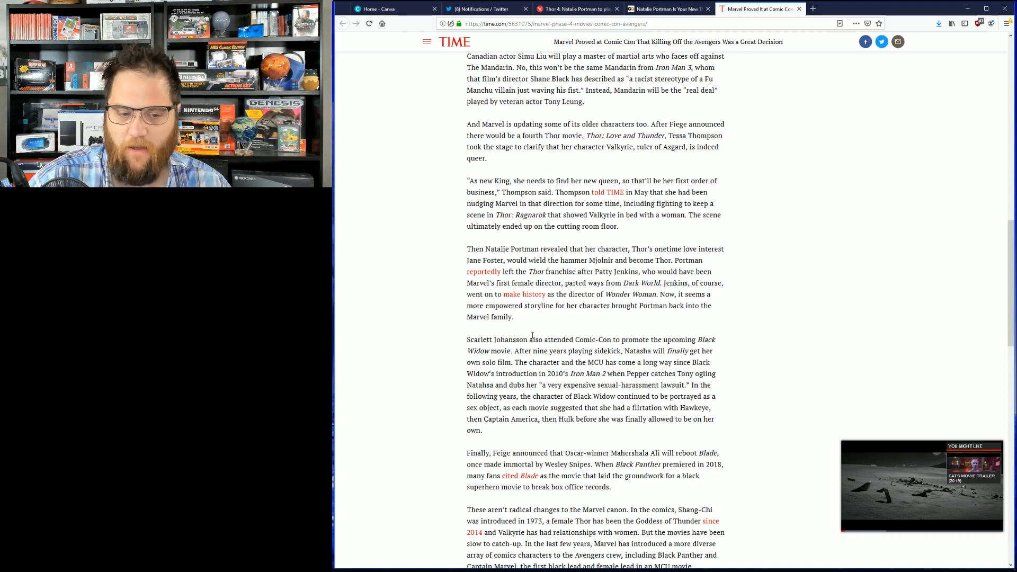
mouse_move(440, 348)
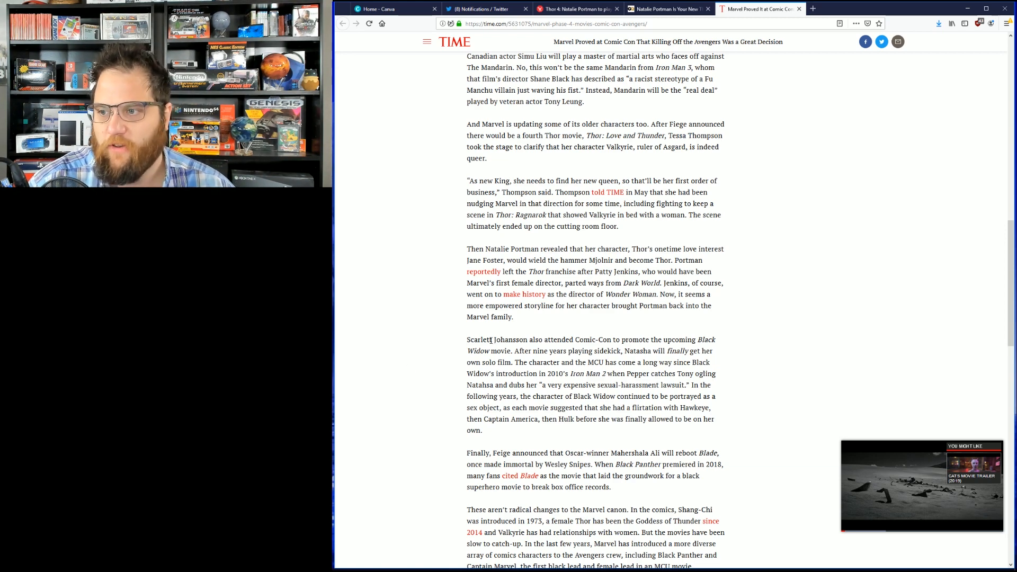
Highlight Scarlett Johansson's Black Widow lines on being a sex object since Iron Man 2
drag(524, 339, 680, 339)
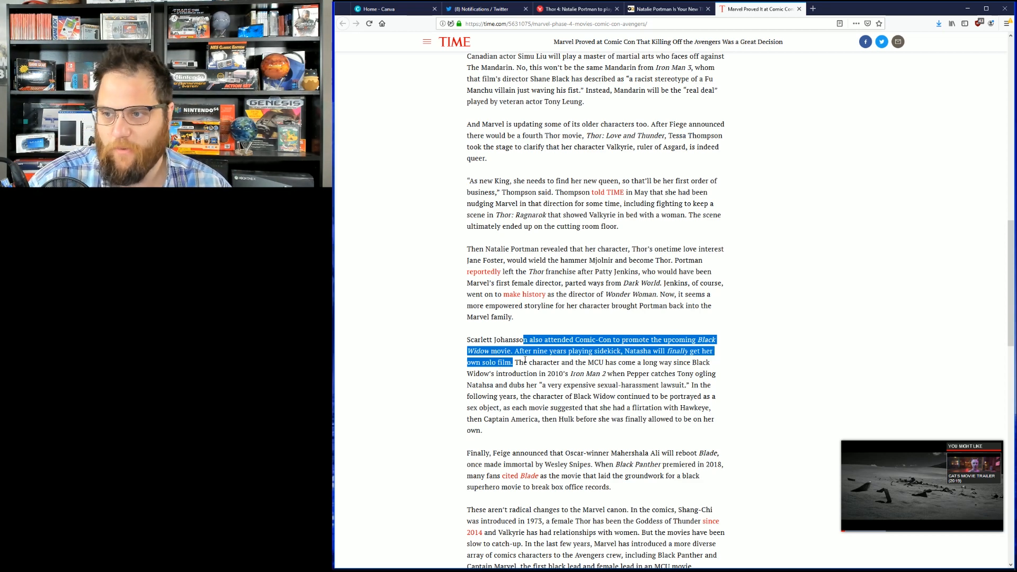
drag(523, 339, 590, 350)
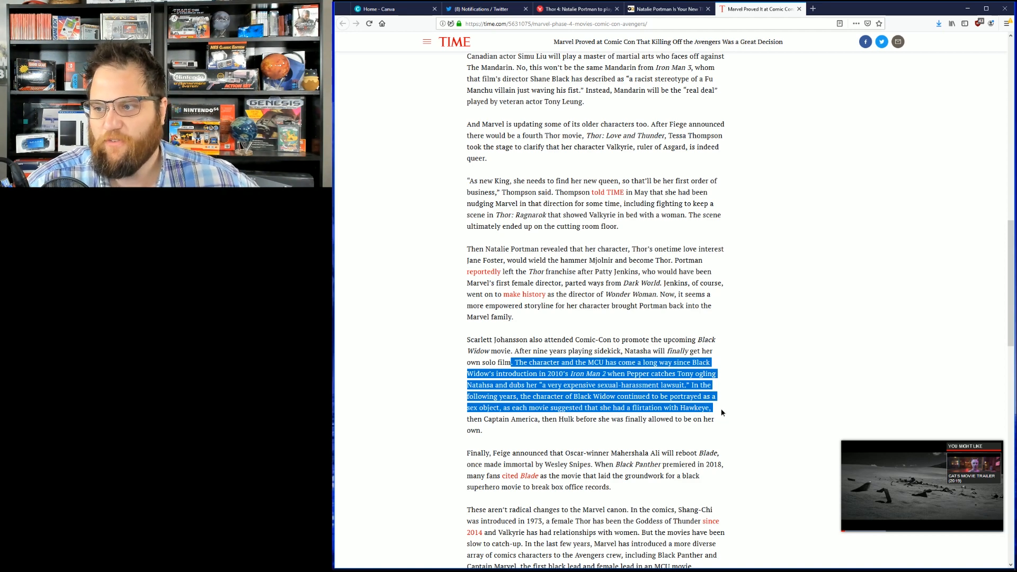
Briefly highlight the Blade lines from Wesley Snipes through Black Panther's box-office groundwork
scroll(down, 3)
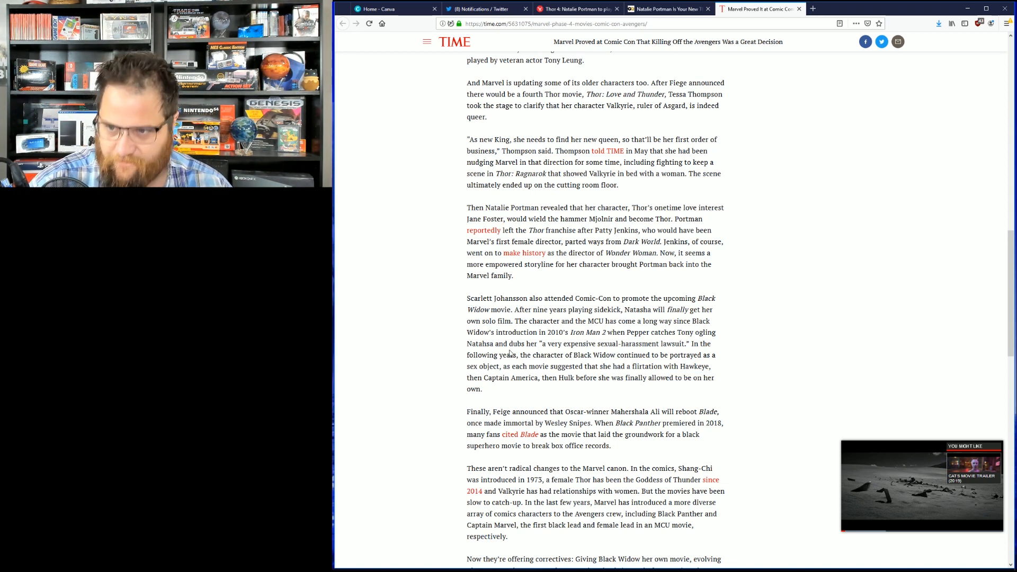
scroll(down, 3)
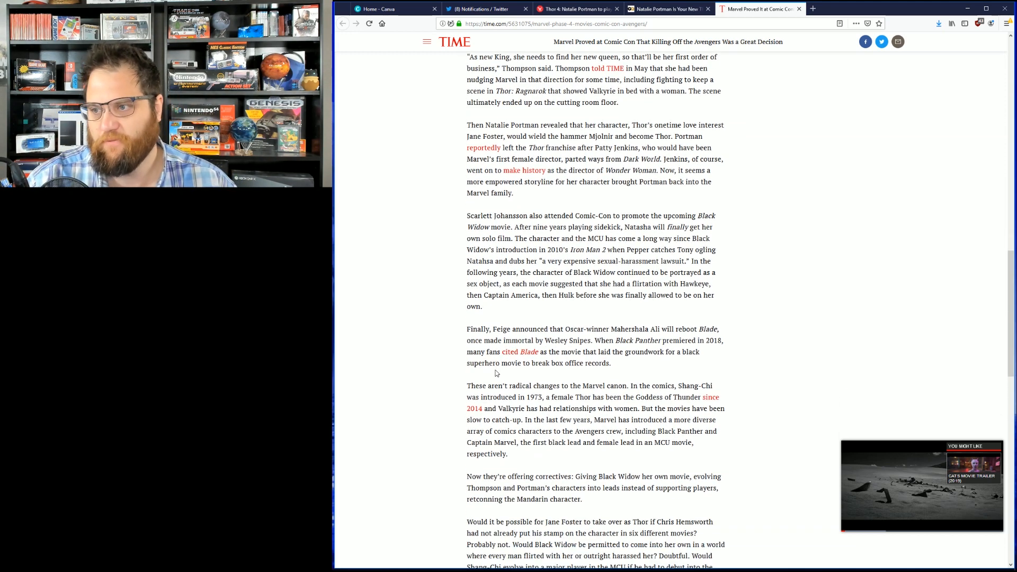
mouse_move(767, 316)
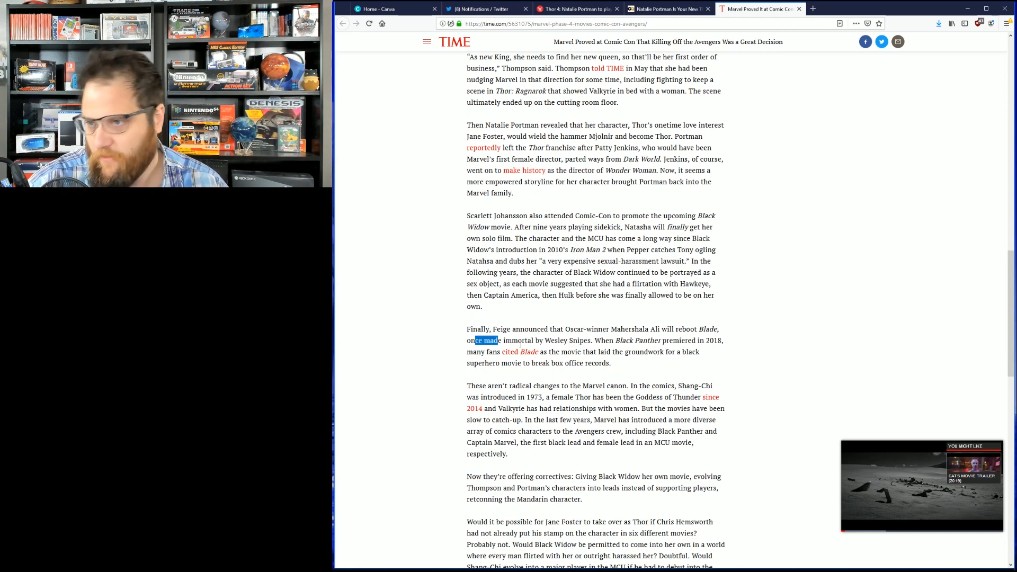
drag(475, 340, 572, 340)
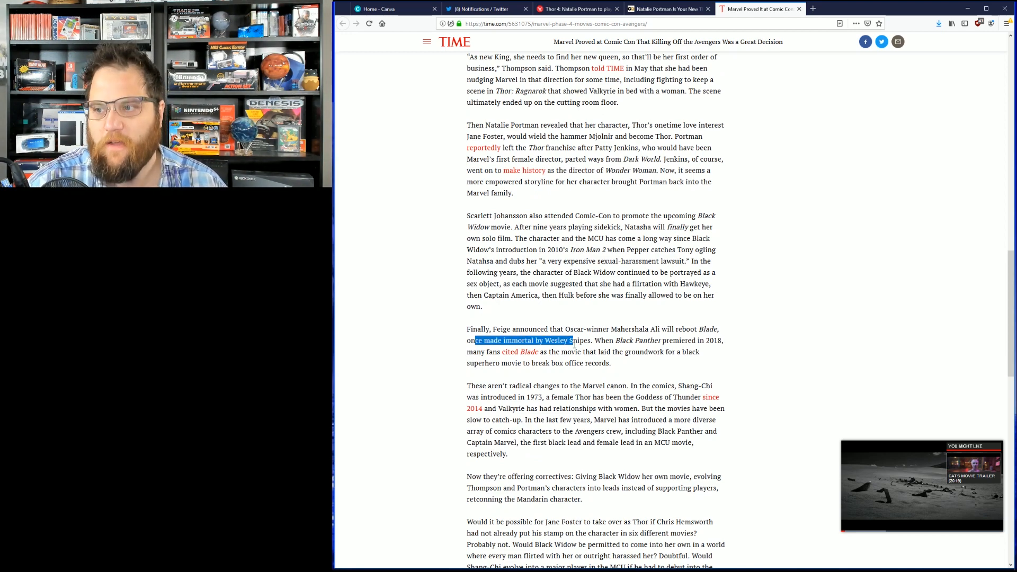
drag(570, 340, 700, 351)
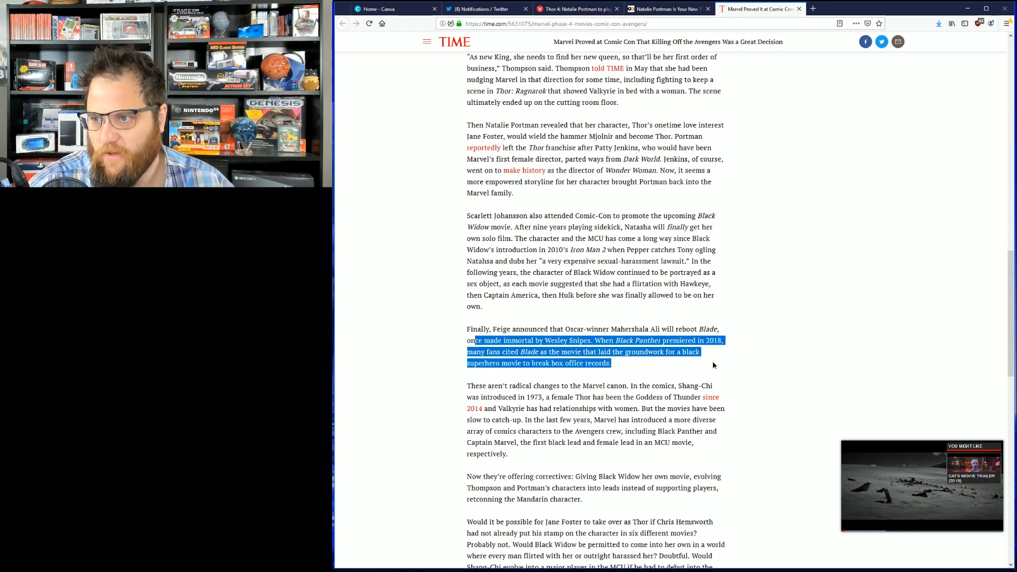
click(343, 289)
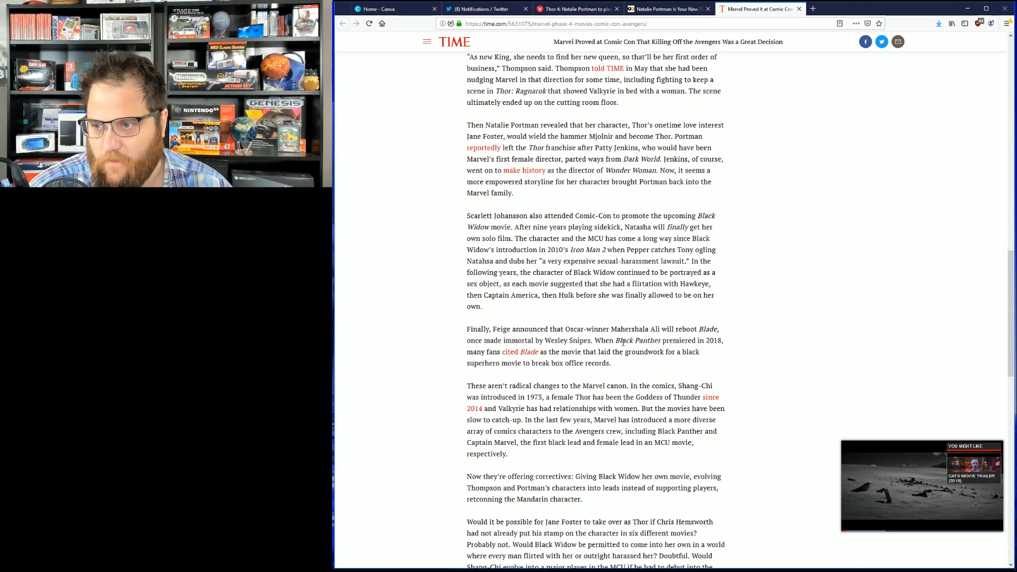
Highlight from Thompson and Portman's characters becoming leads through the Jane Foster as Thor question
scroll(down, 3)
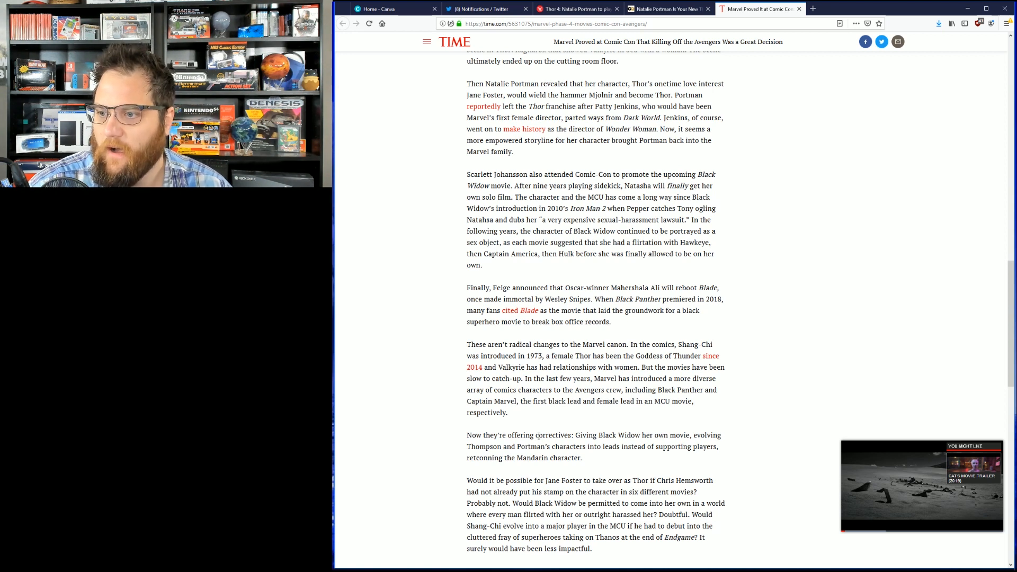
drag(545, 446, 582, 458)
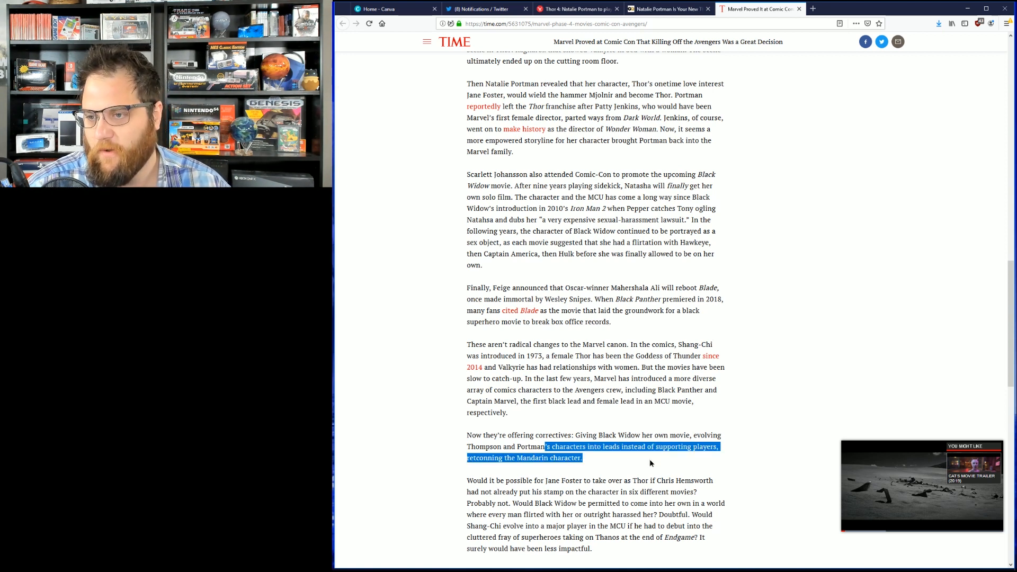
click(564, 446)
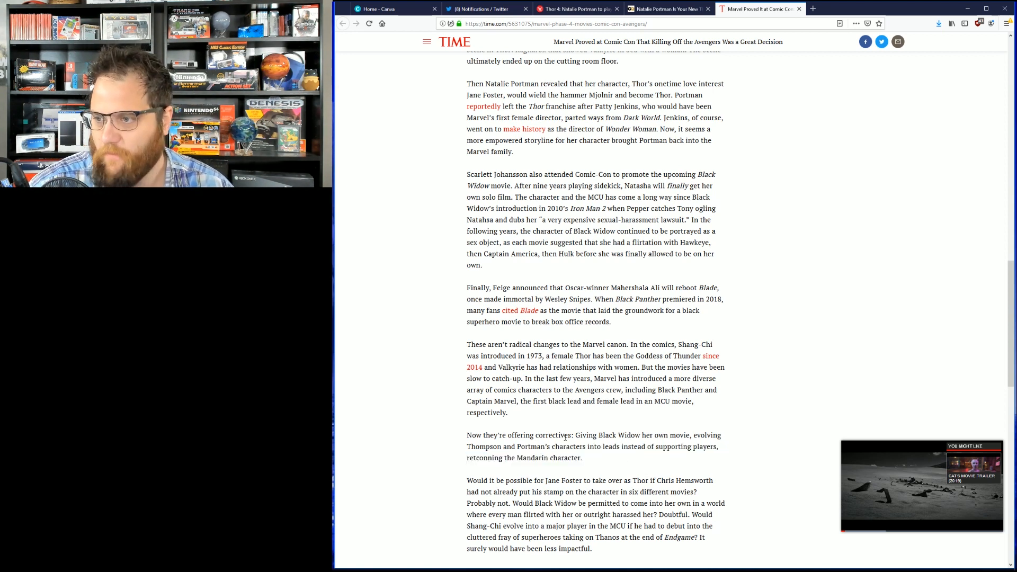
drag(693, 435, 716, 446)
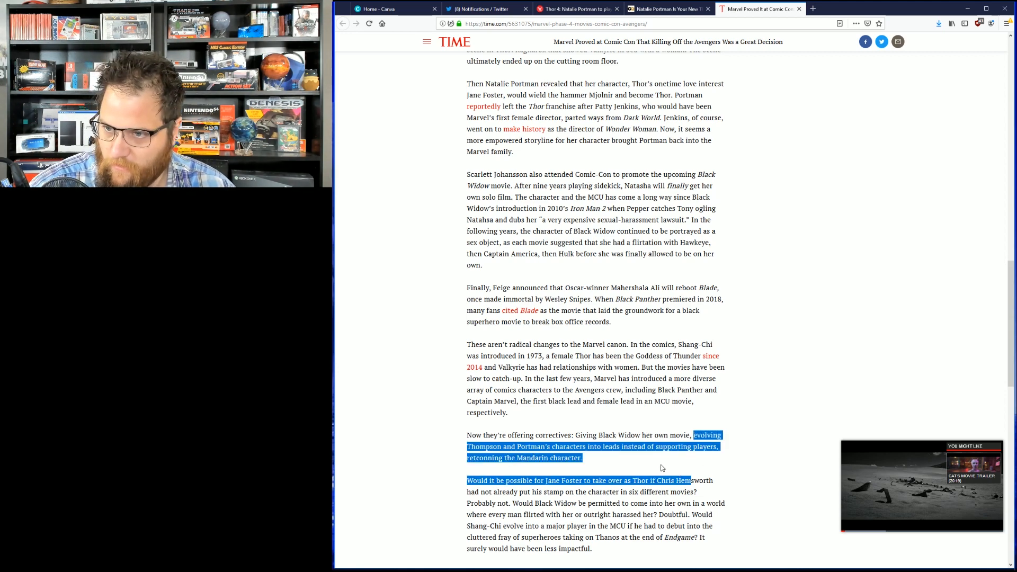
Move to the closing paragraphs and highlight words leading into the Shang-Chi 'Would' question
scroll(down, 3)
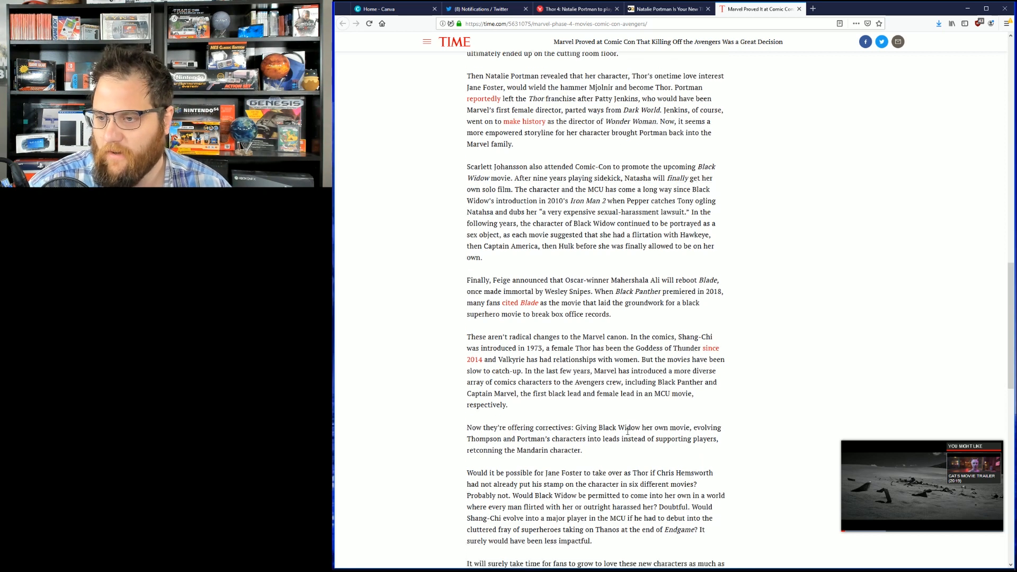
scroll(down, 3)
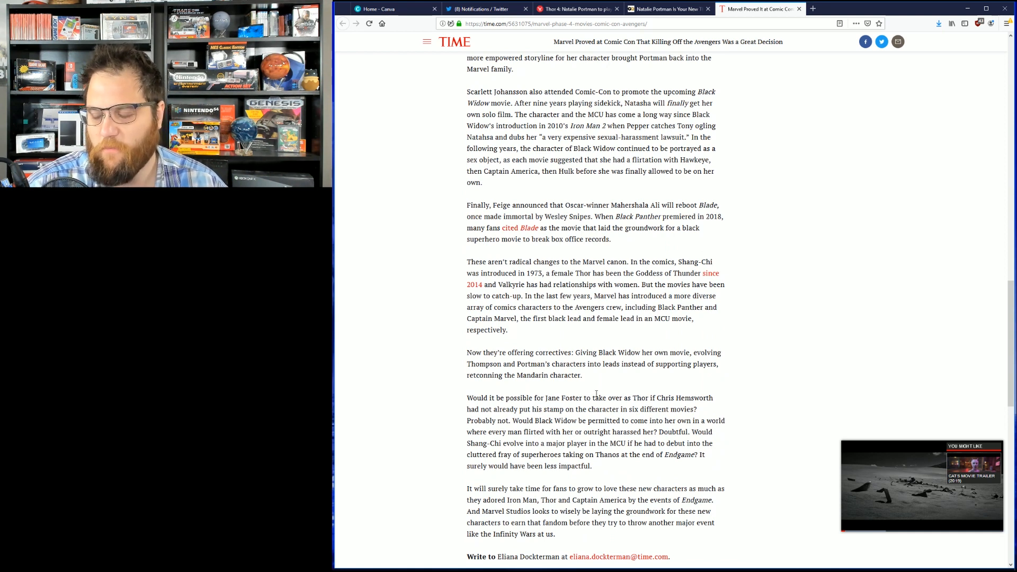
double_click(488, 420)
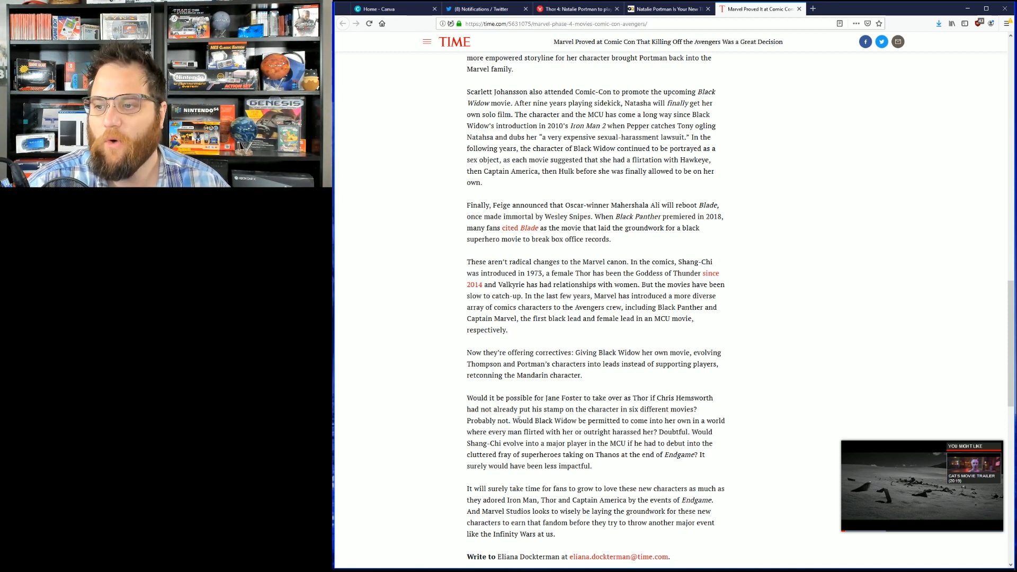
drag(515, 421, 644, 421)
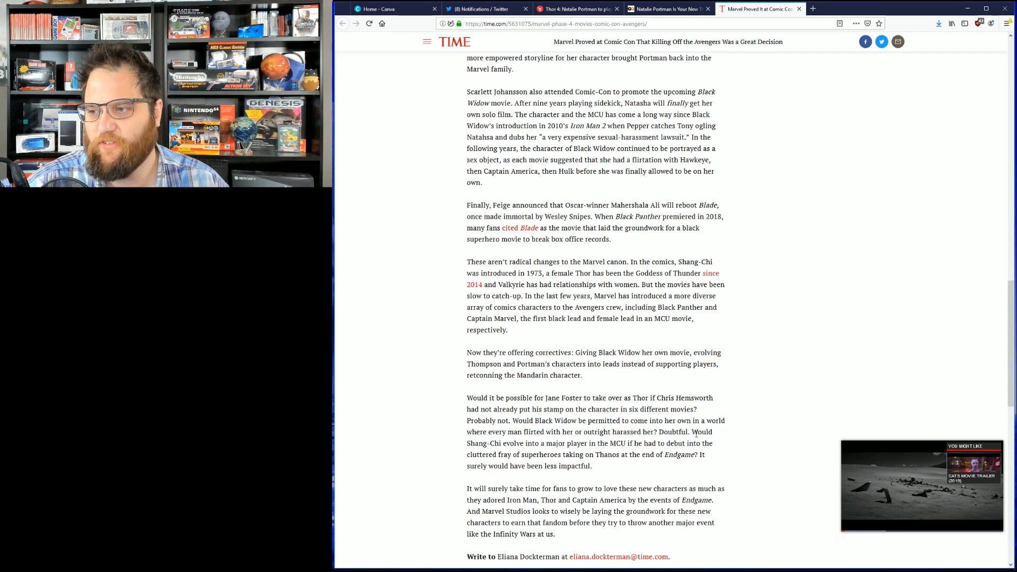
double_click(701, 432)
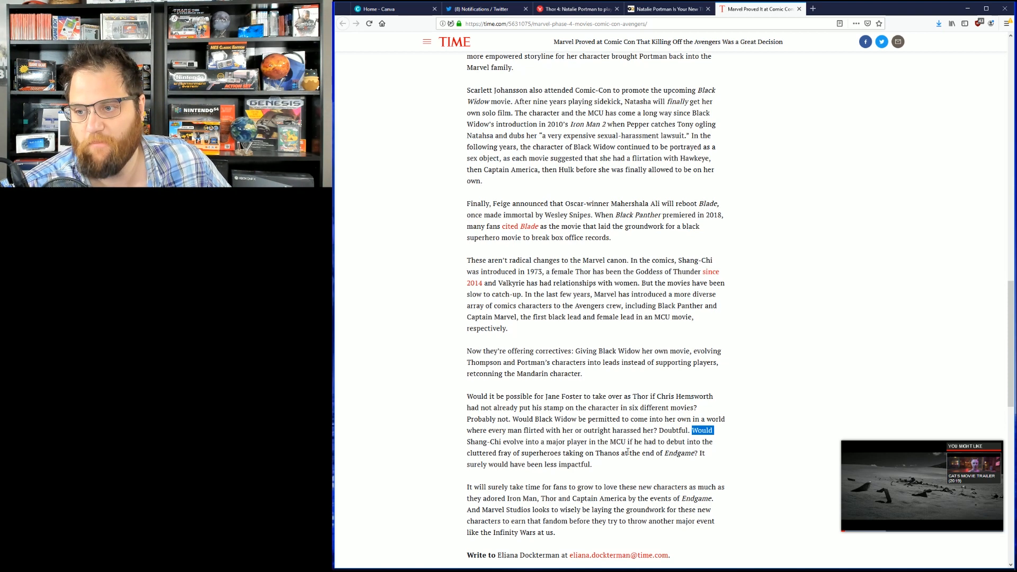
Highlight the final sentence about fans taking time to love the new Iron Man, Thor and Captain America
scroll(down, 3)
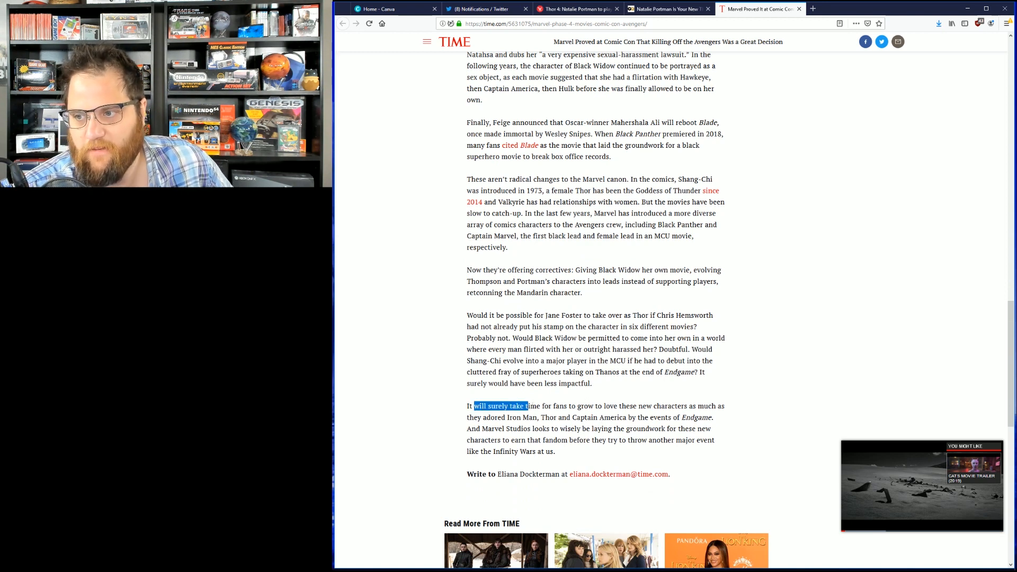
drag(528, 406, 695, 406)
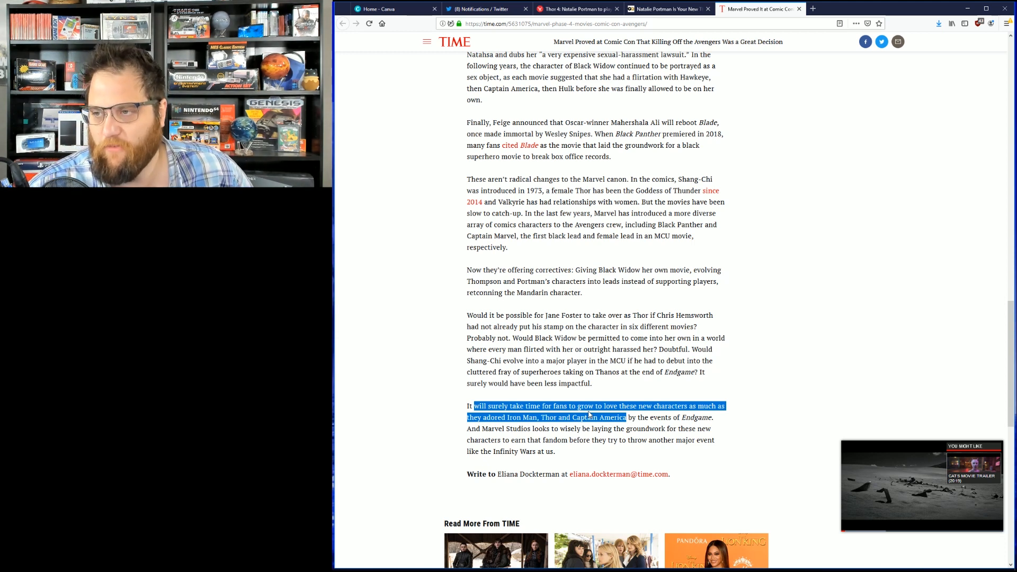
mouse_move(732, 340)
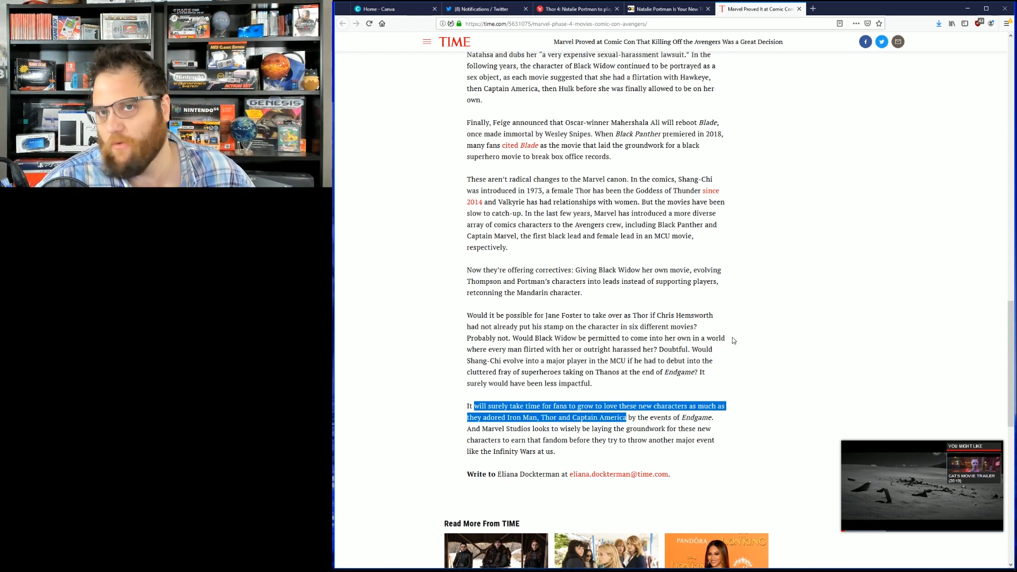
mouse_move(720, 348)
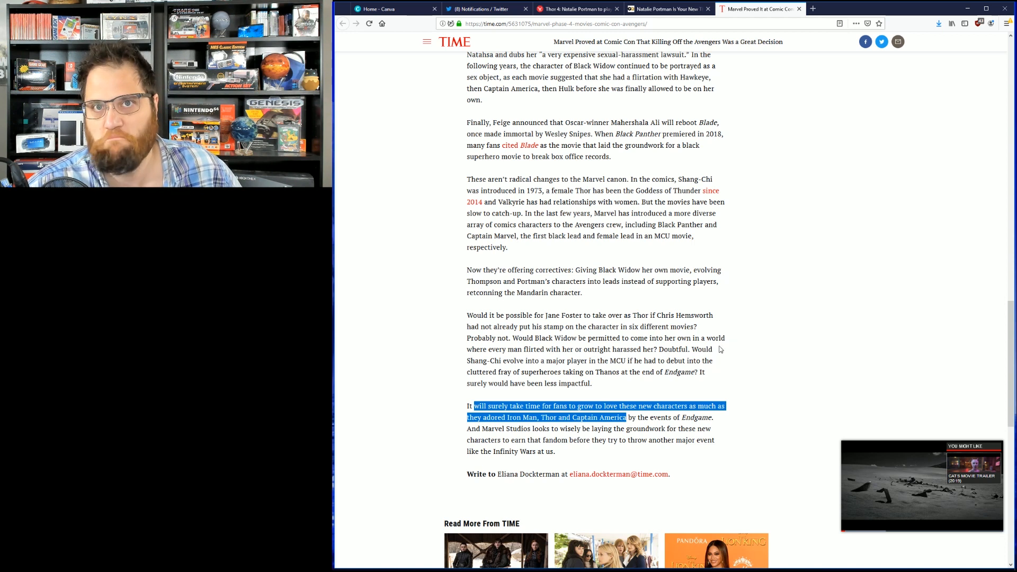
mouse_move(709, 336)
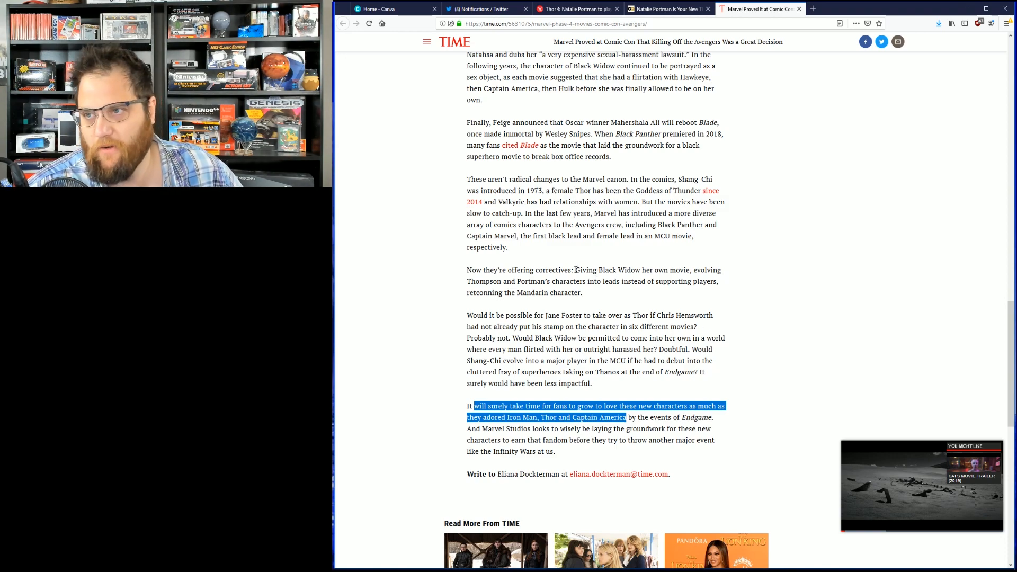
Briefly highlight the GQ subtitle on the first LGBT hero and the Thor: Ragnarok opening words
scroll(up, 3)
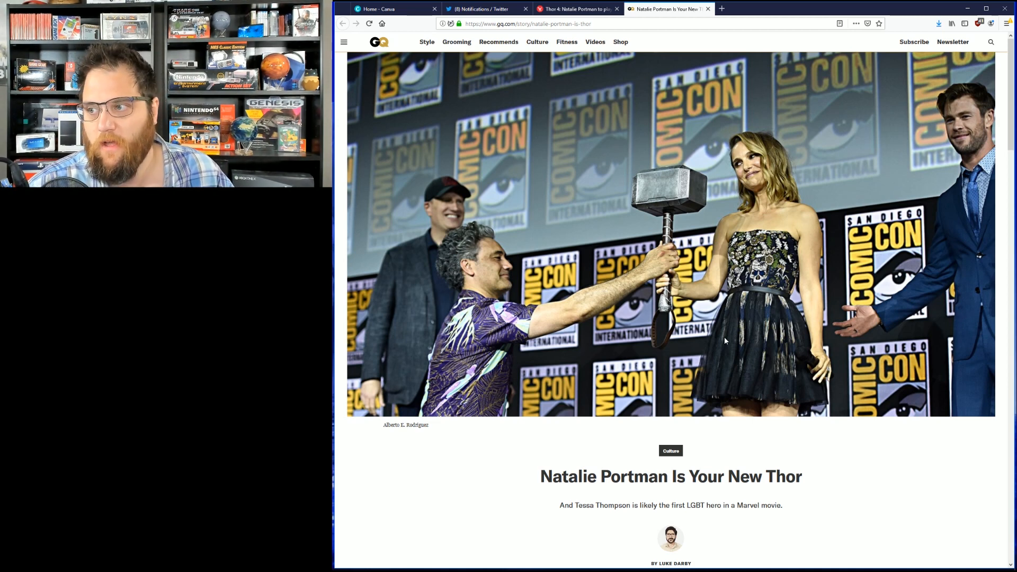
scroll(down, 3)
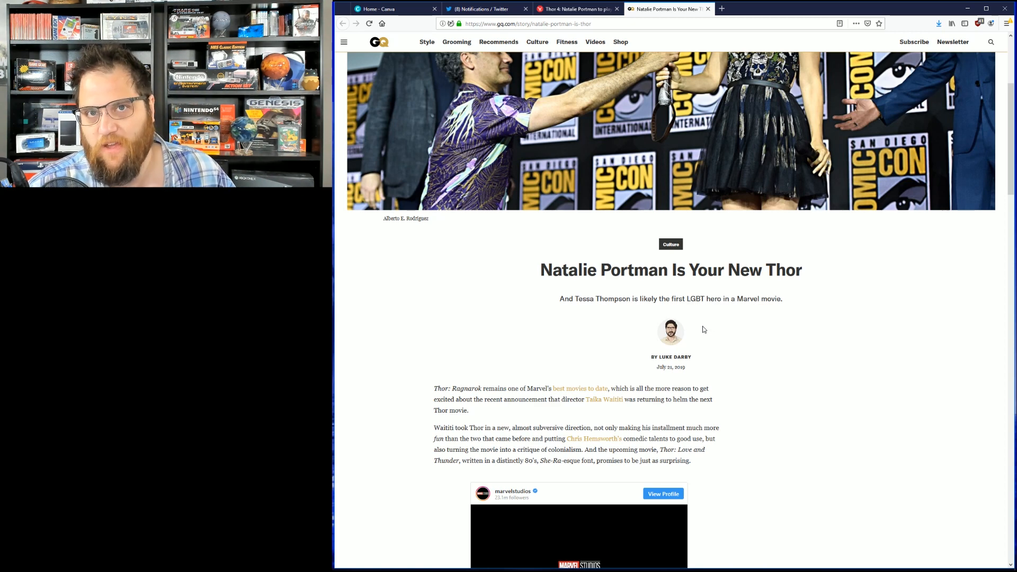
scroll(down, 3)
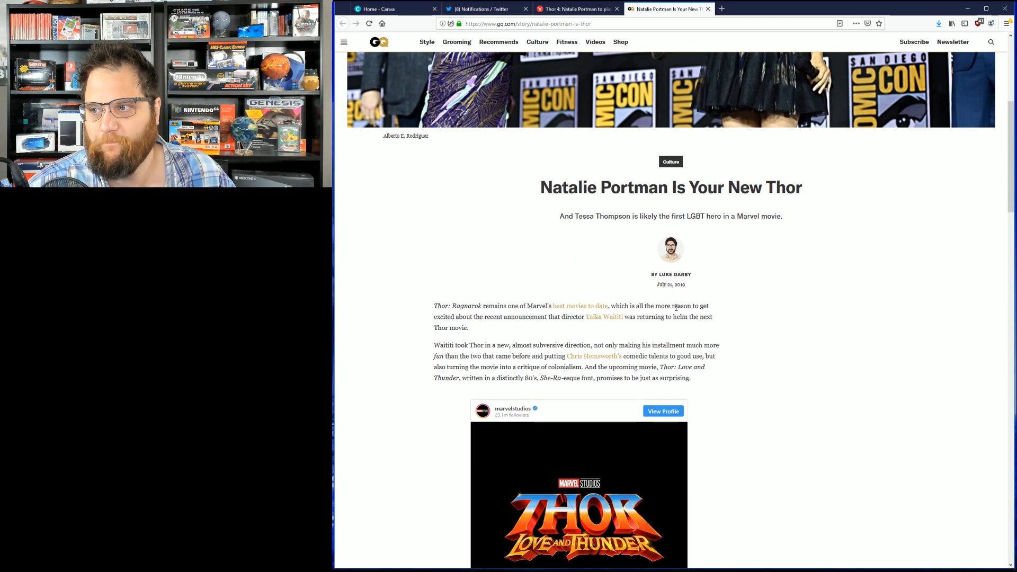
drag(559, 216, 779, 216)
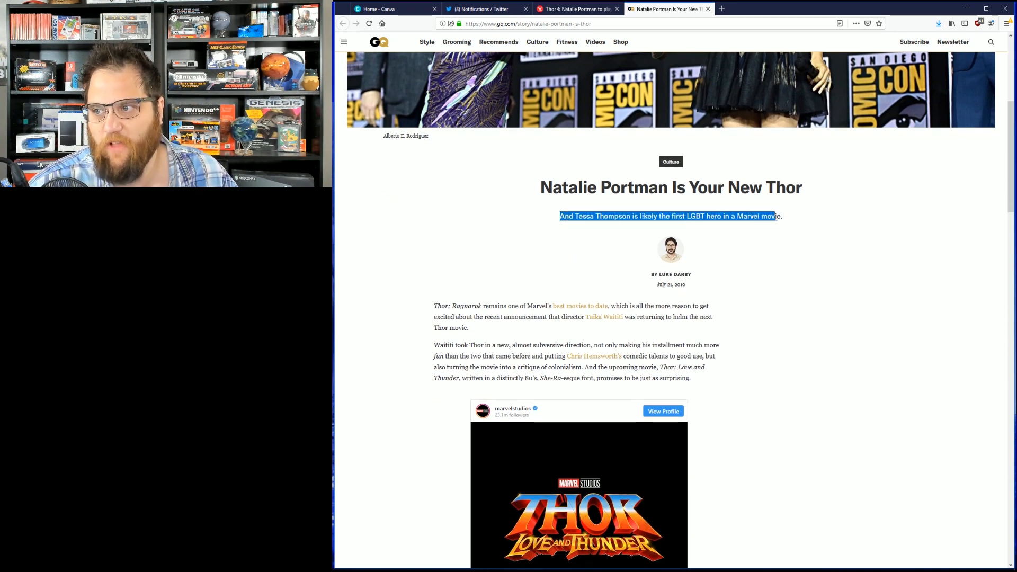
click(804, 236)
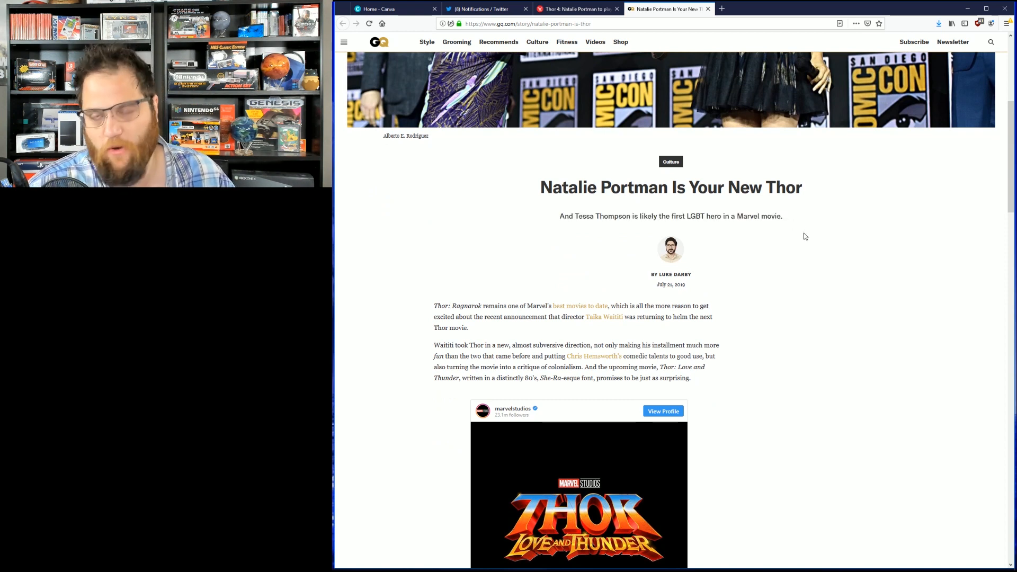
mouse_move(587, 305)
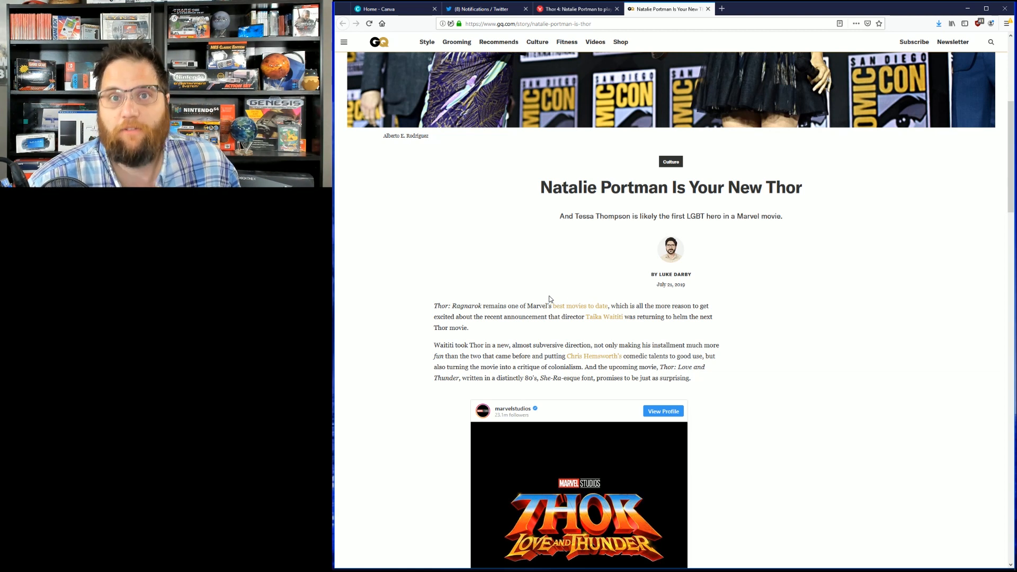
mouse_move(454, 305)
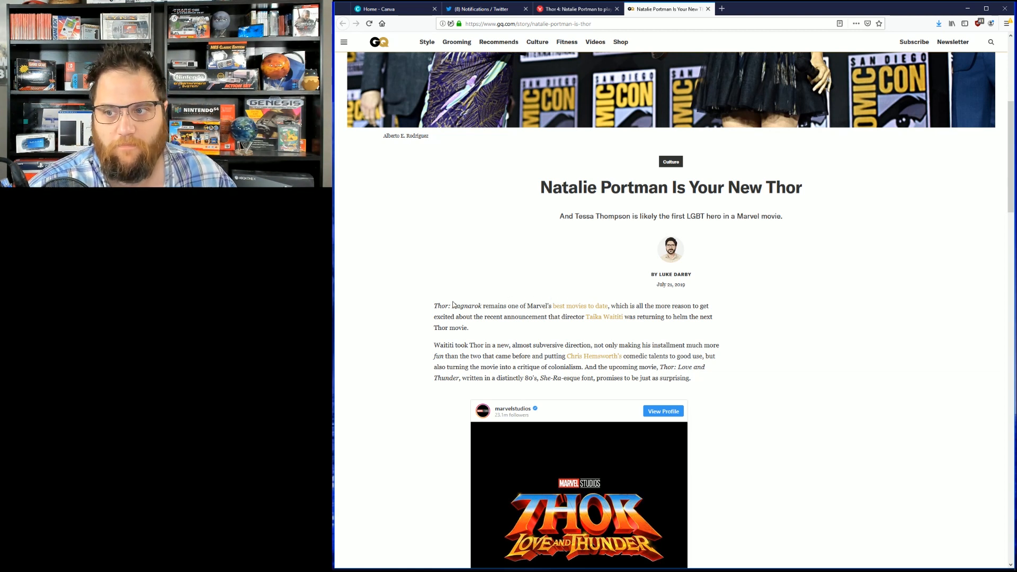
drag(435, 305, 499, 305)
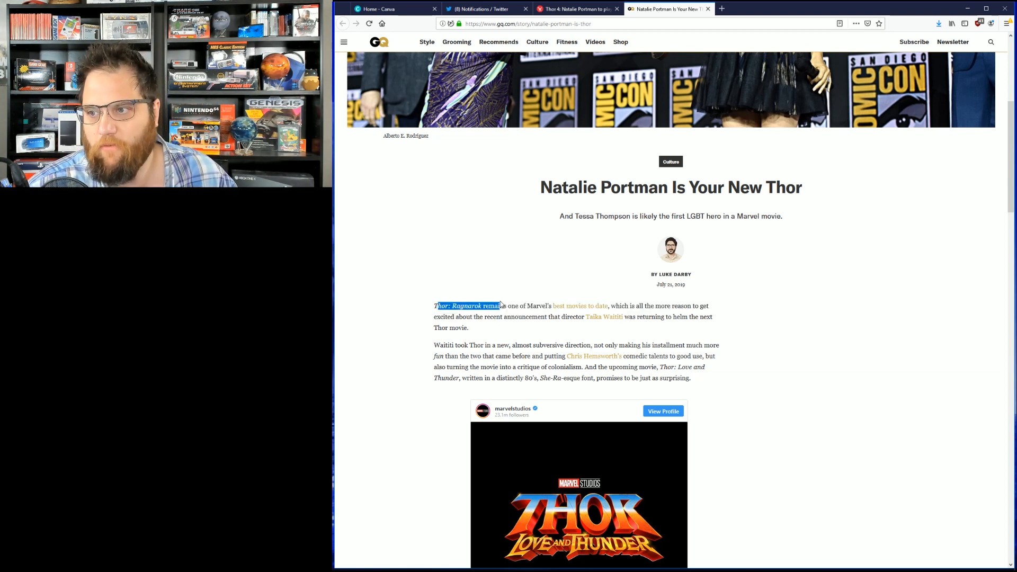
click(610, 305)
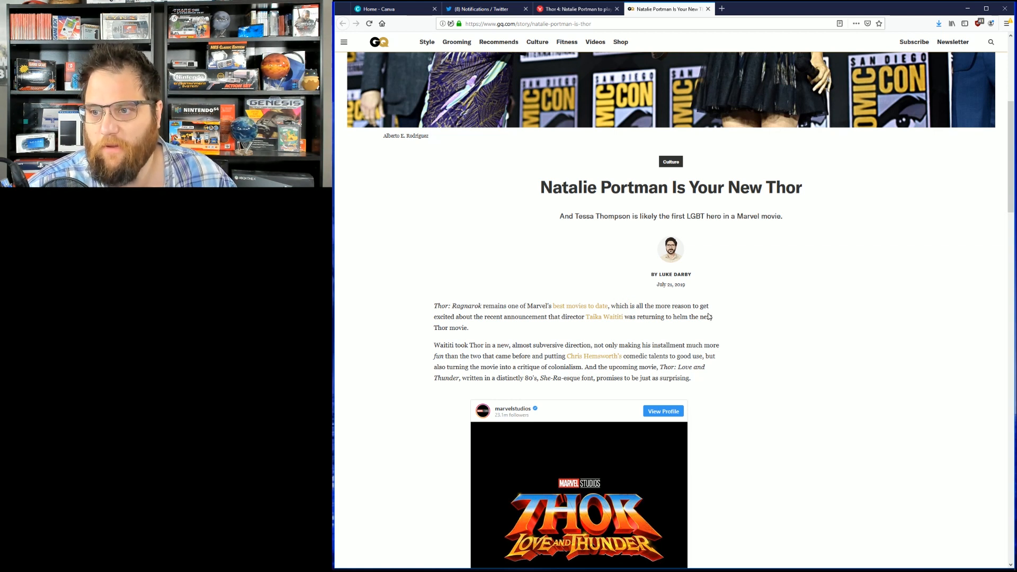
mouse_move(516, 320)
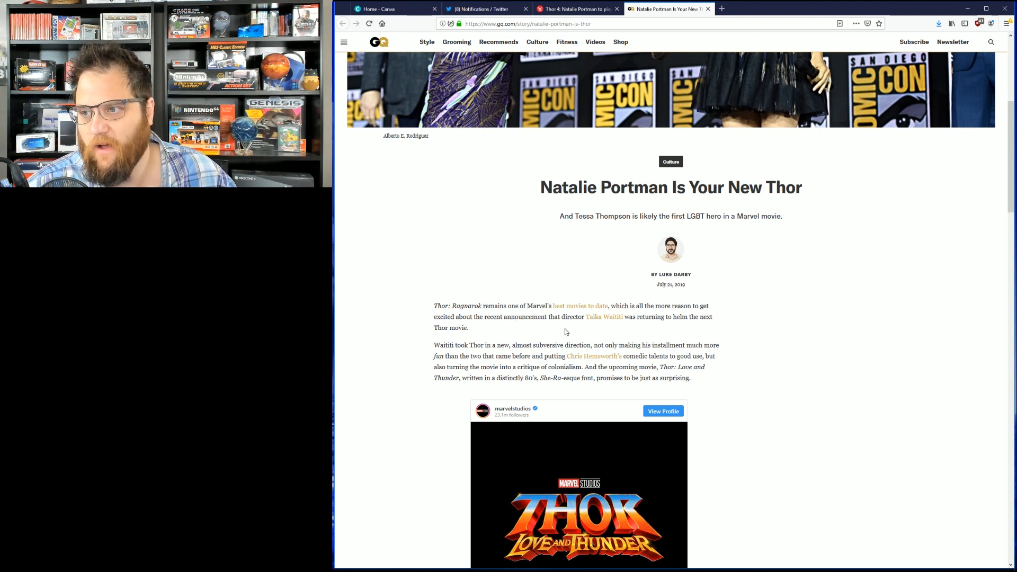
mouse_move(657, 337)
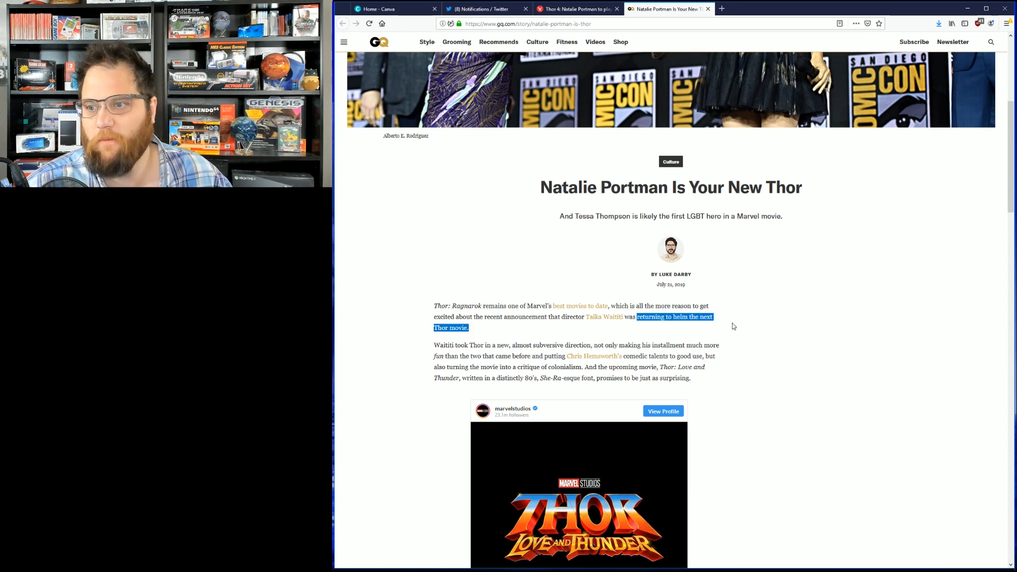
click(565, 347)
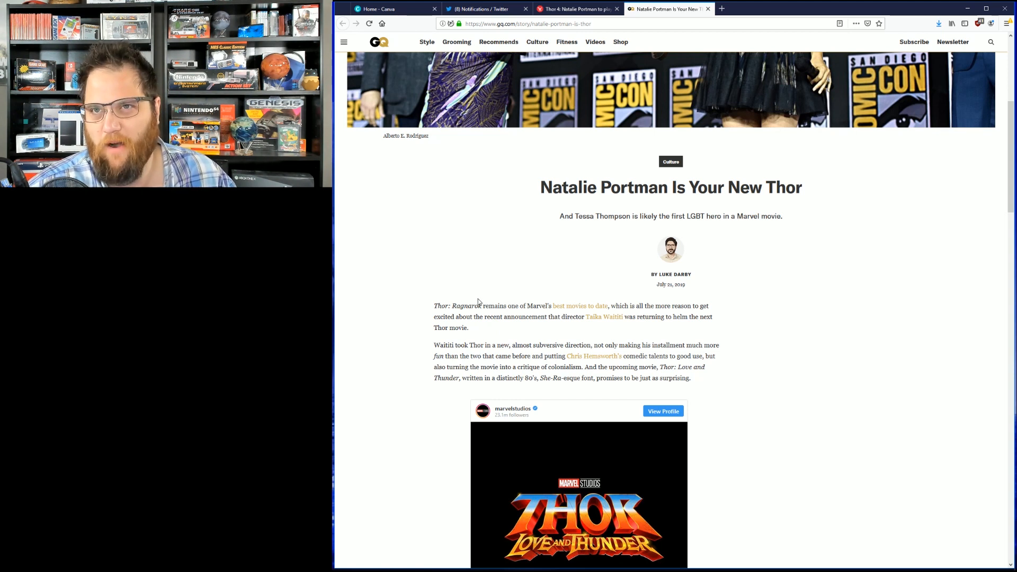
mouse_move(379, 317)
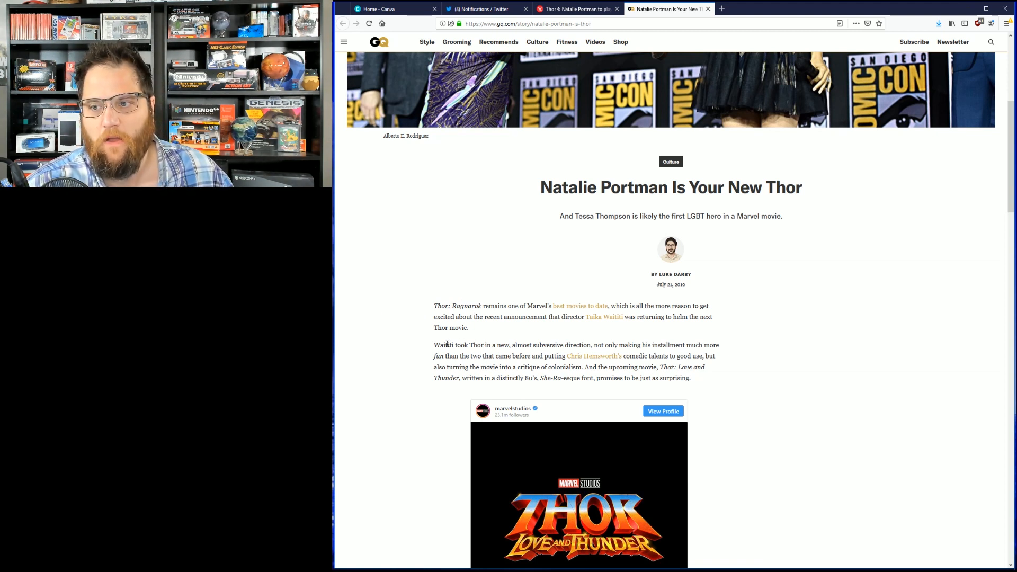
Highlight the Waititi paragraph through Thor: Love and Thunder, then leave 'She-Ra-esque font' highlighted
drag(444, 344, 538, 344)
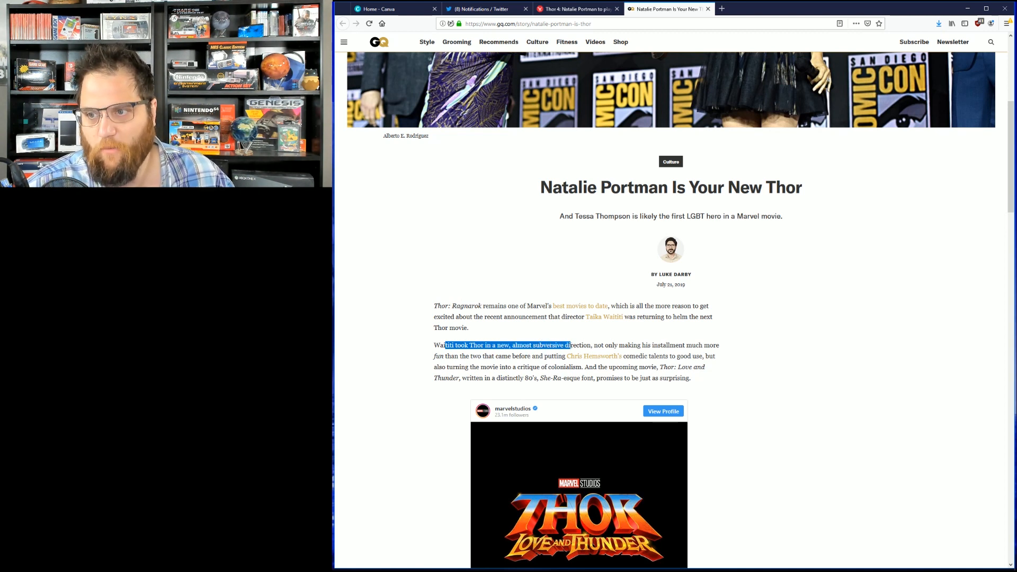
drag(569, 344, 601, 344)
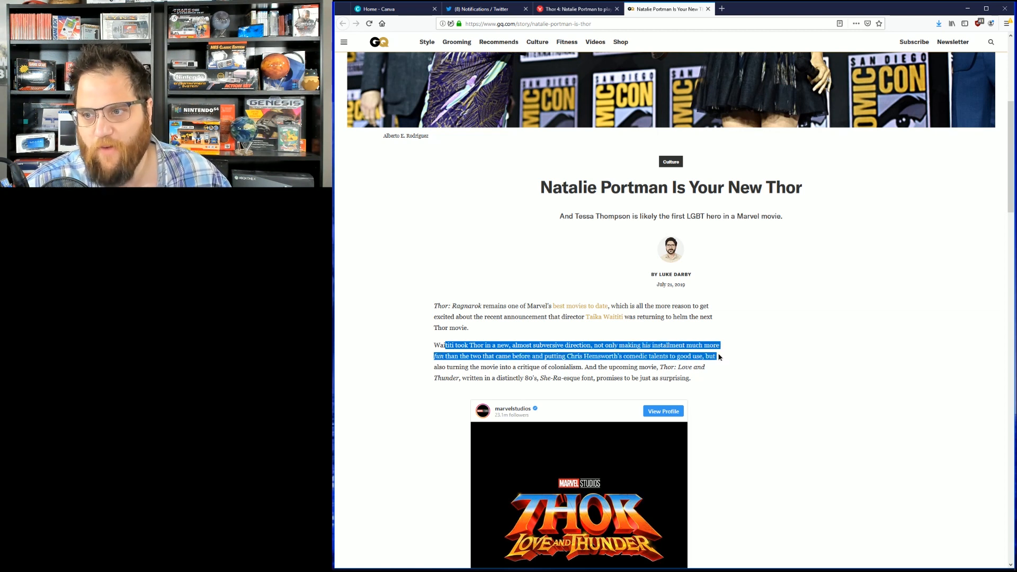
drag(718, 355, 546, 356)
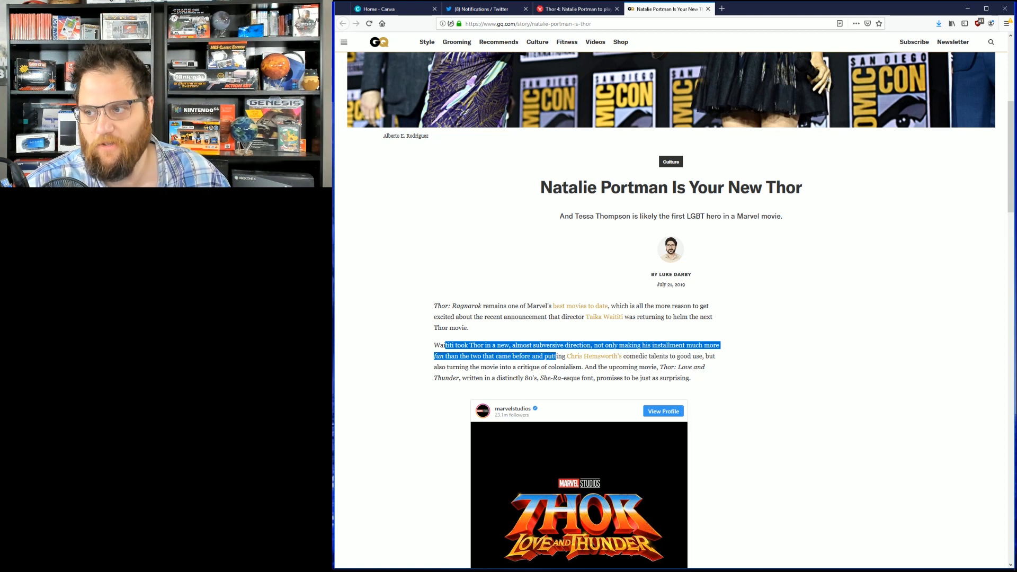
drag(550, 356, 705, 367)
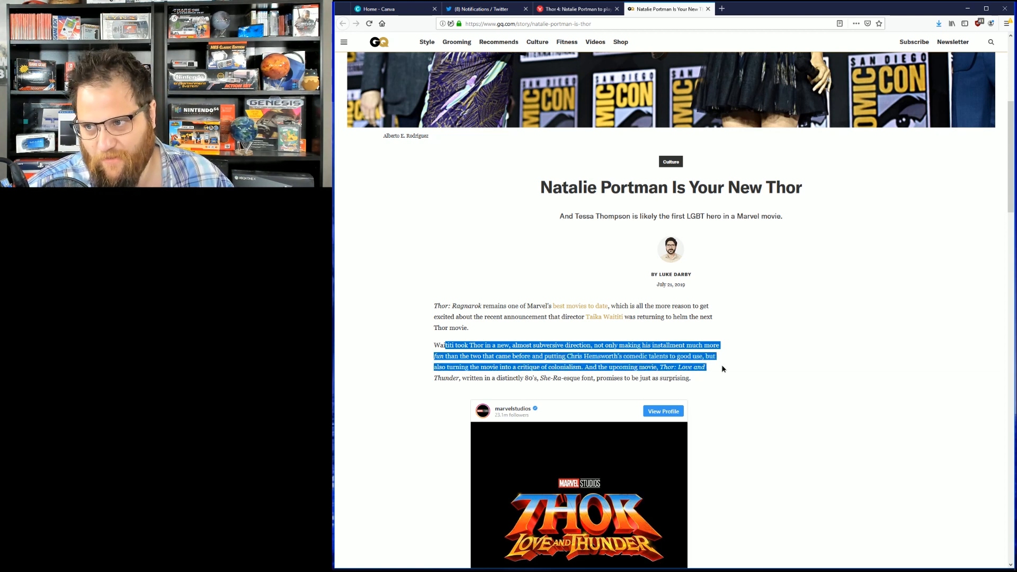
click(587, 368)
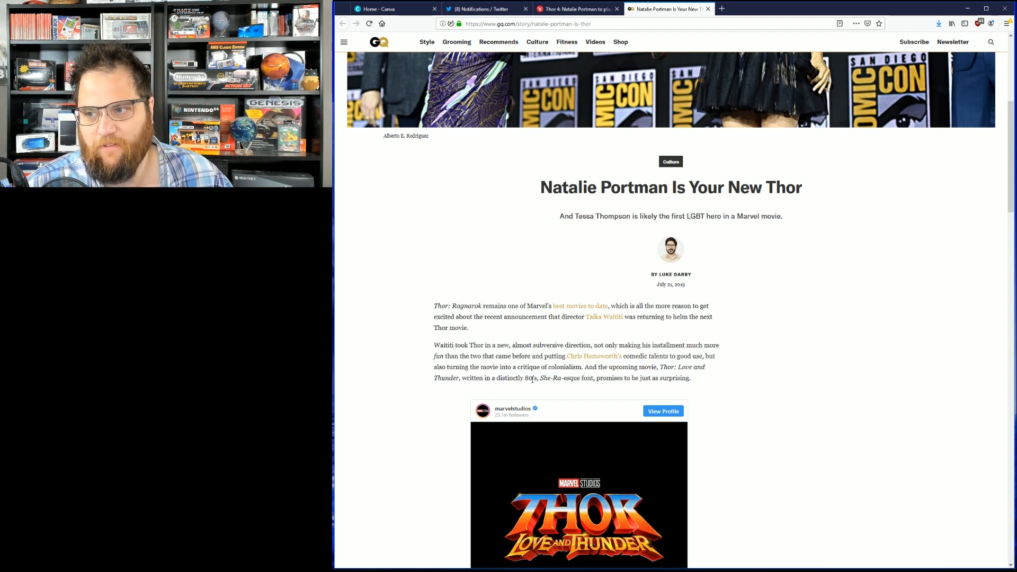
drag(539, 377, 579, 377)
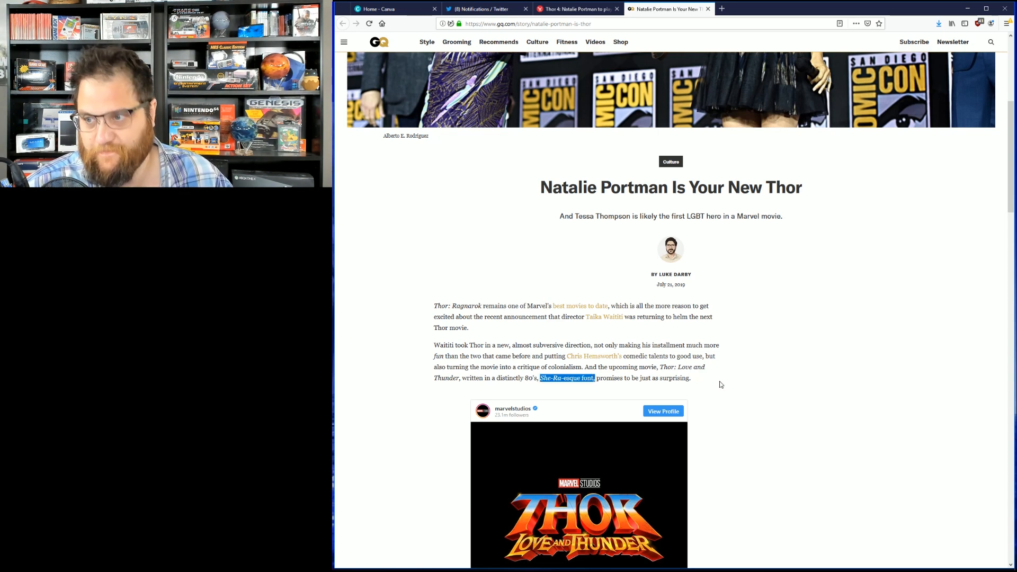
Past the poster and tweet, highlight the whole paragraph on Portman returning as Jane Foster wielding Mjolnir
scroll(down, 3)
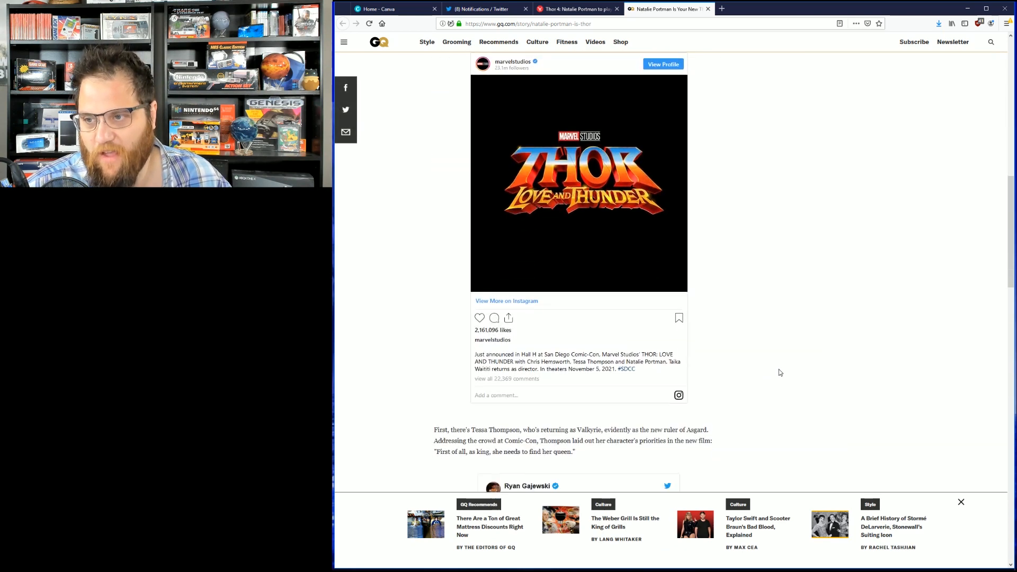
scroll(down, 3)
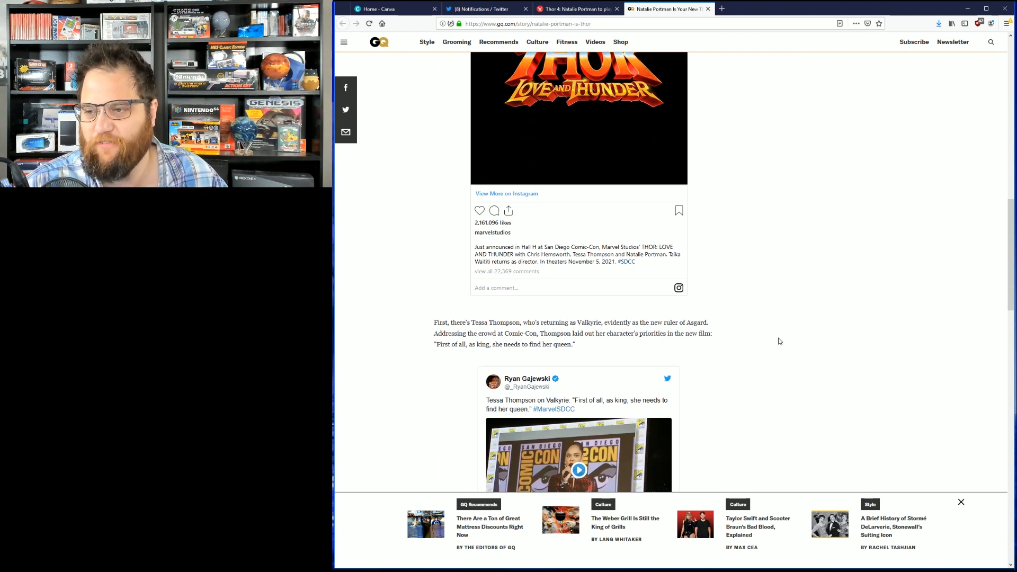
mouse_move(777, 339)
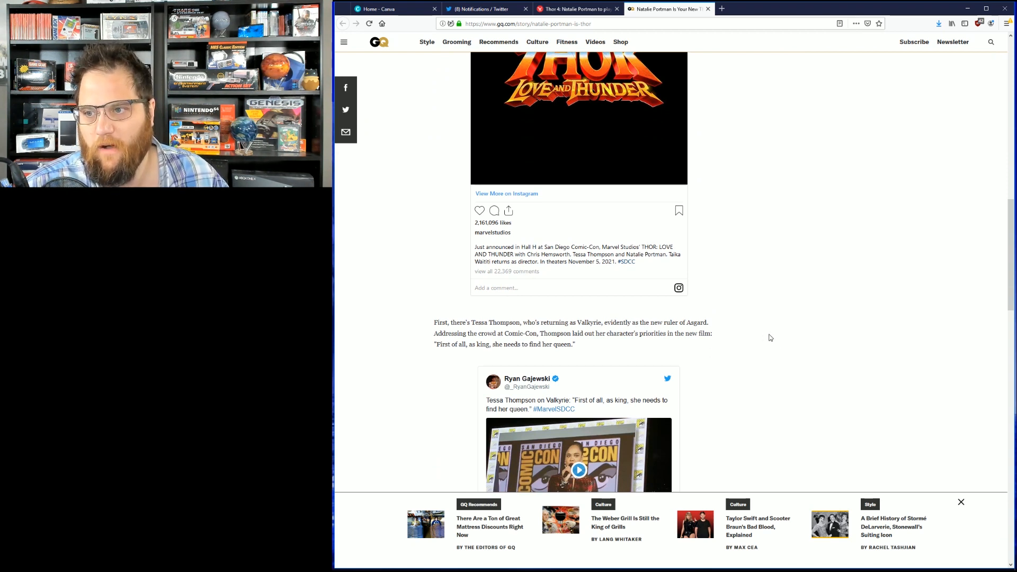
scroll(down, 3)
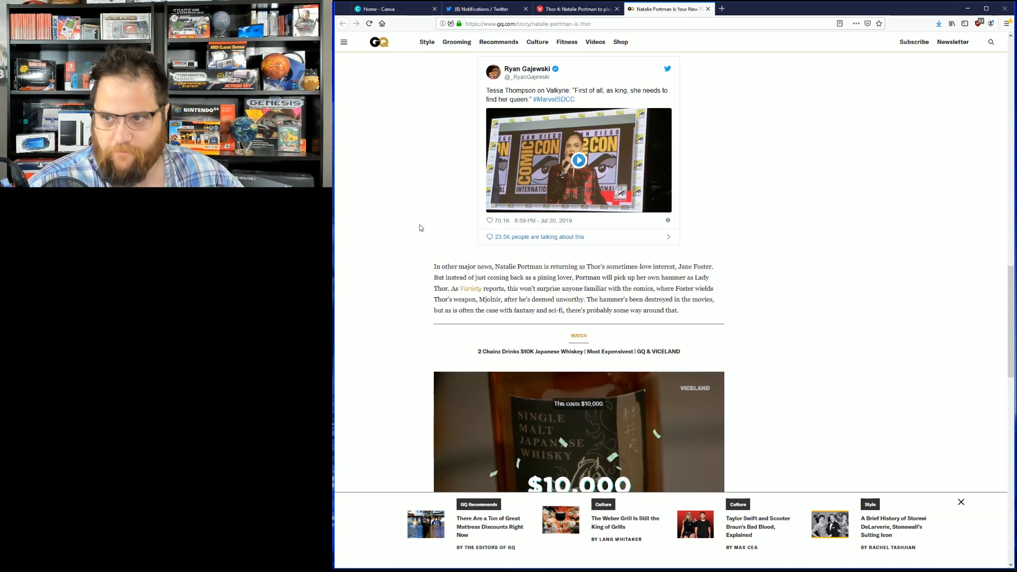
drag(493, 267, 653, 267)
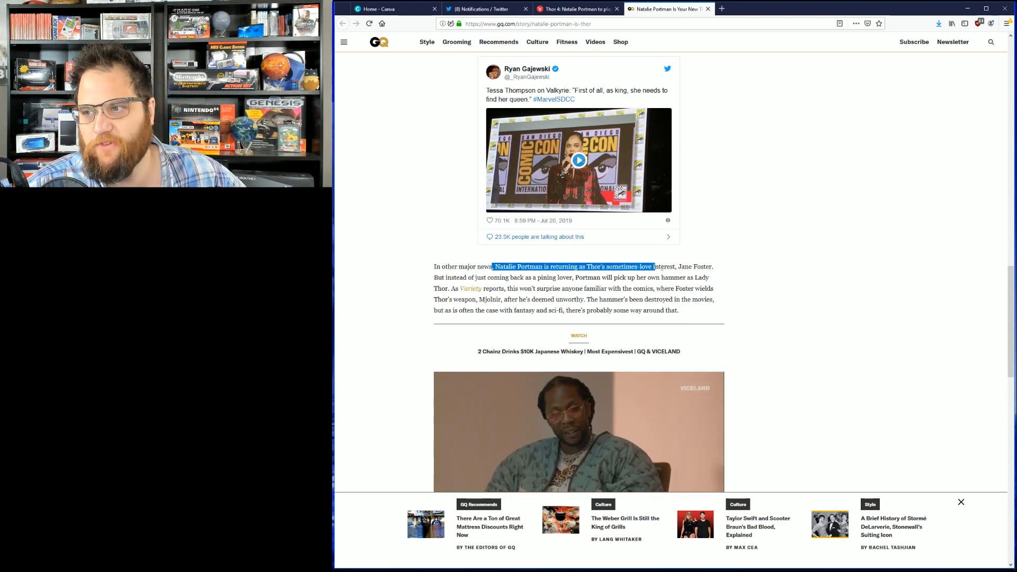
drag(654, 266, 713, 267)
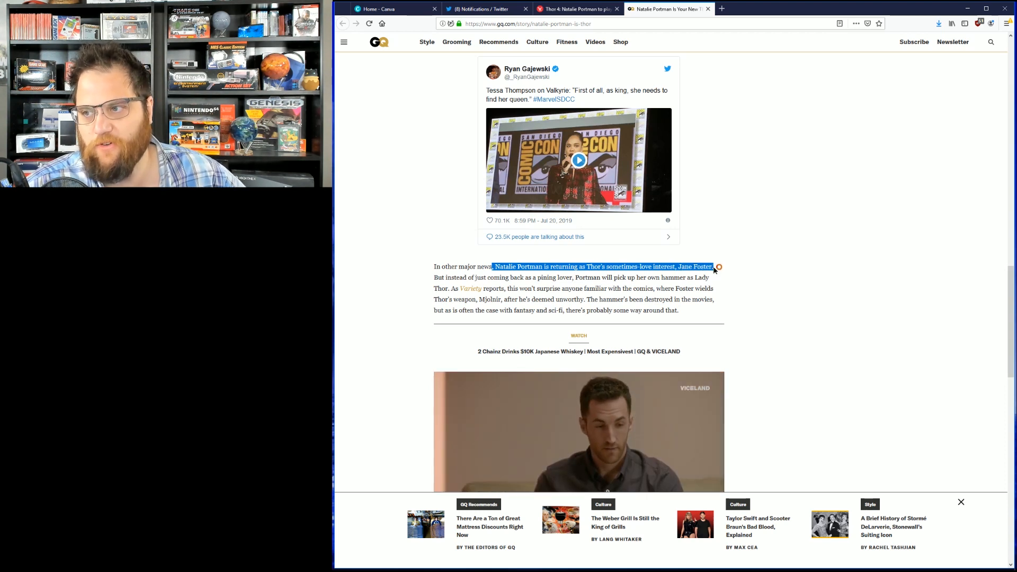
drag(712, 267, 713, 276)
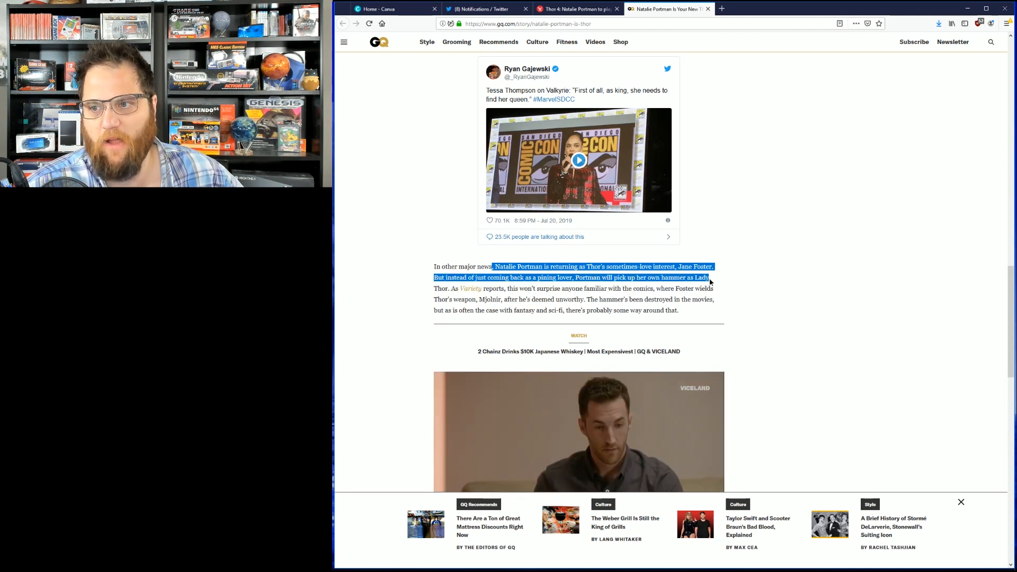
drag(710, 277, 713, 288)
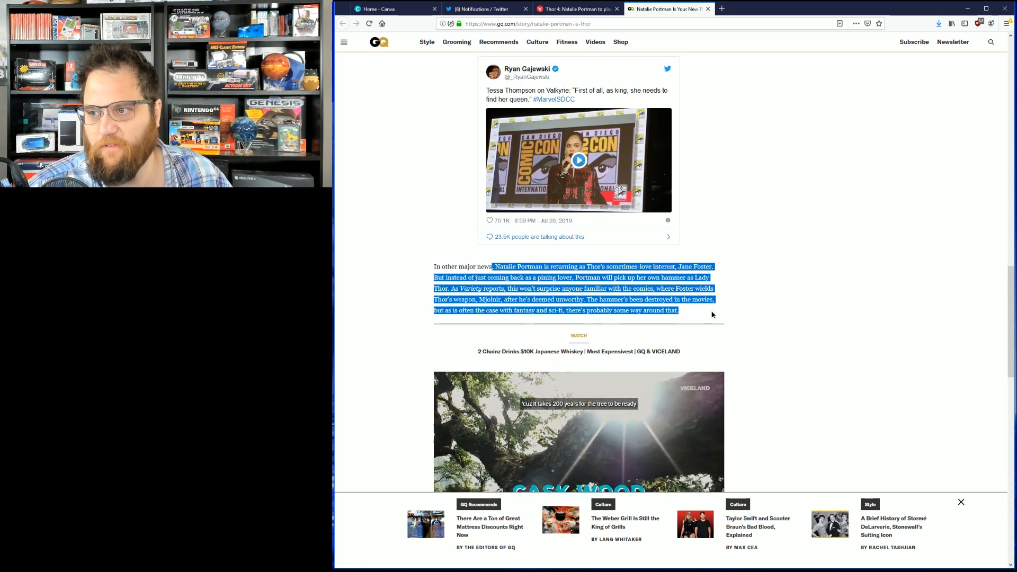
Scroll down through the Independent Lady Thor article toward its footer
scroll(down, 3)
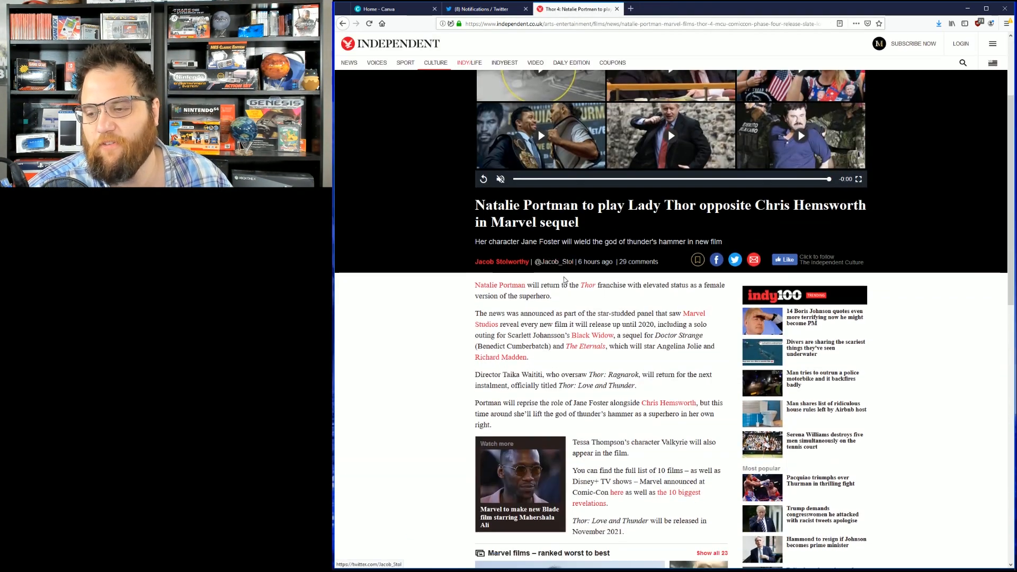
scroll(down, 3)
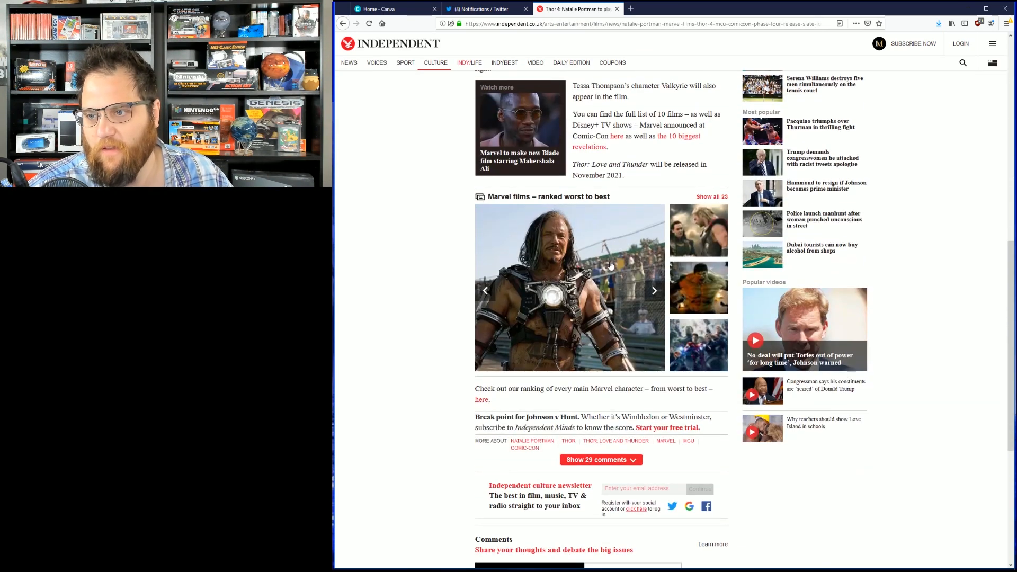
scroll(down, 3)
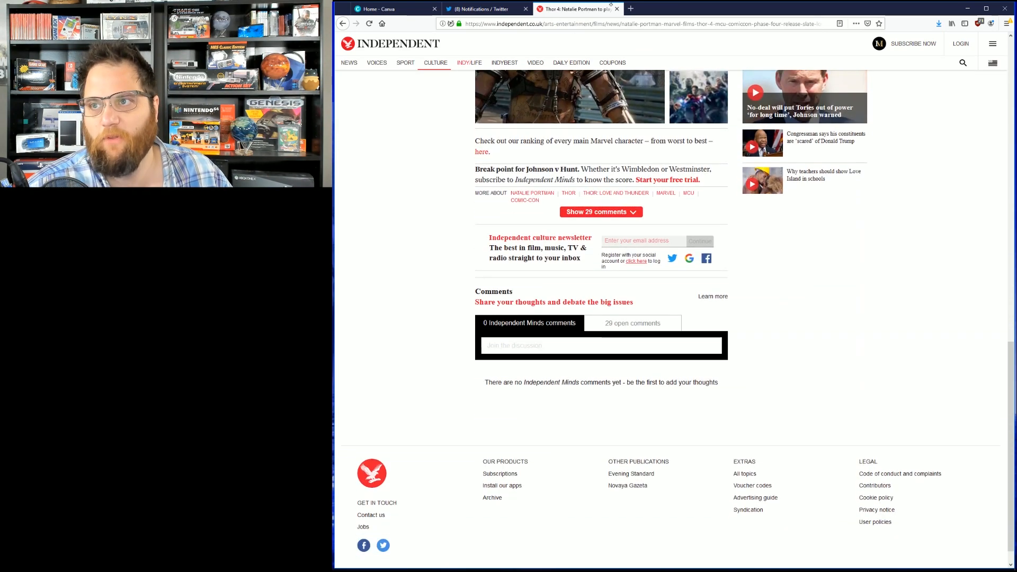
scroll(down, 3)
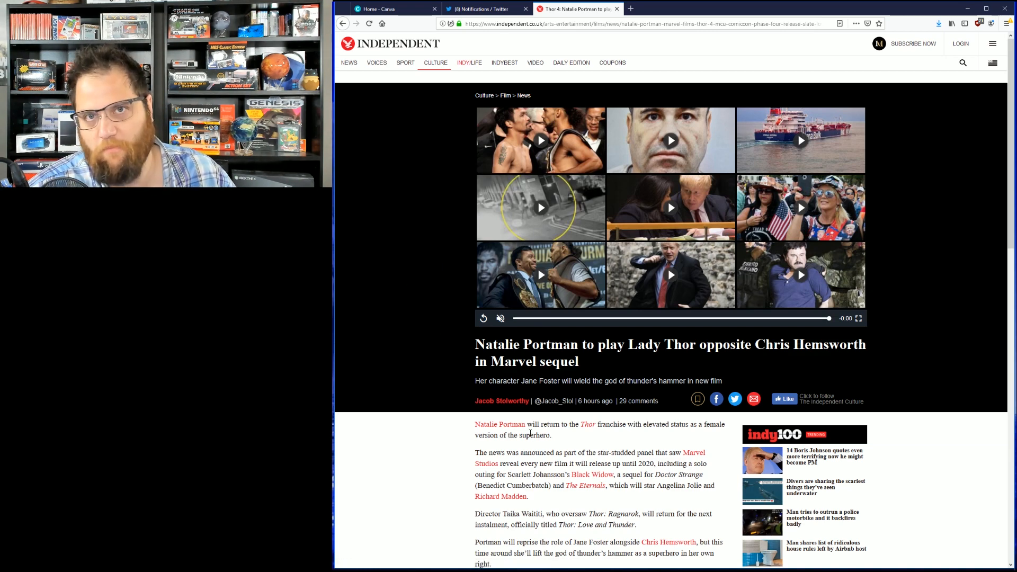
scroll(down, 3)
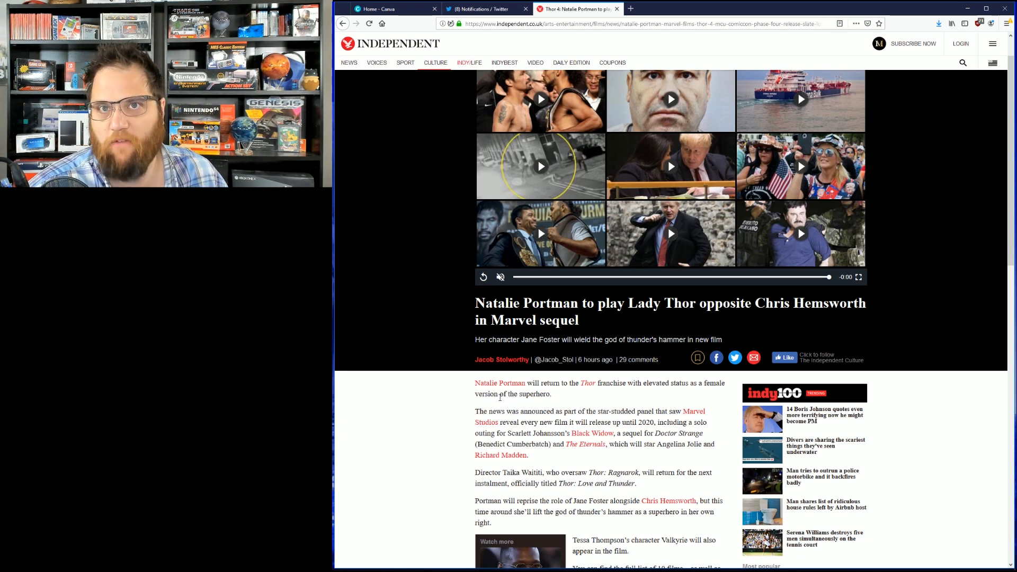
mouse_move(391, 349)
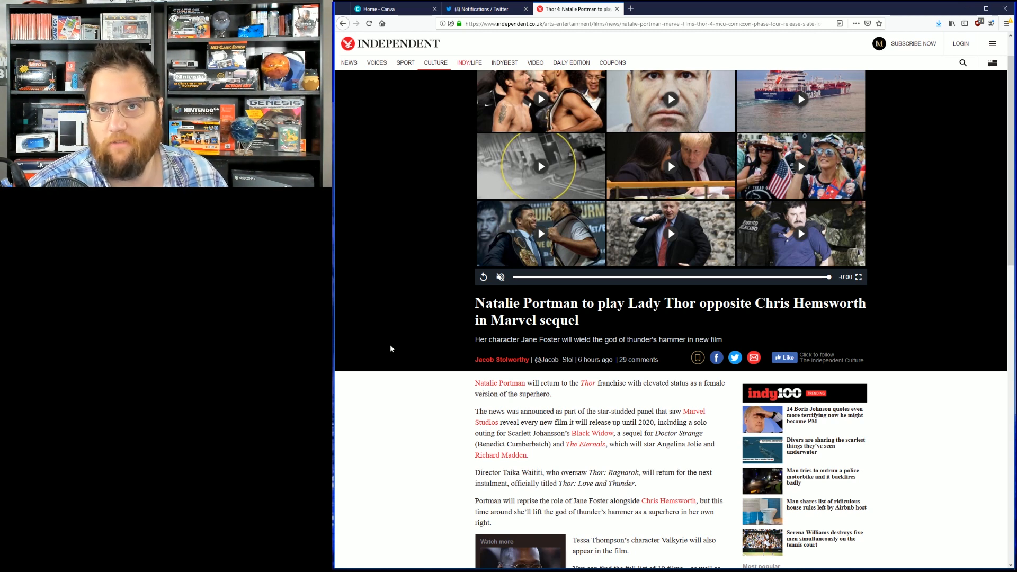
mouse_move(461, 347)
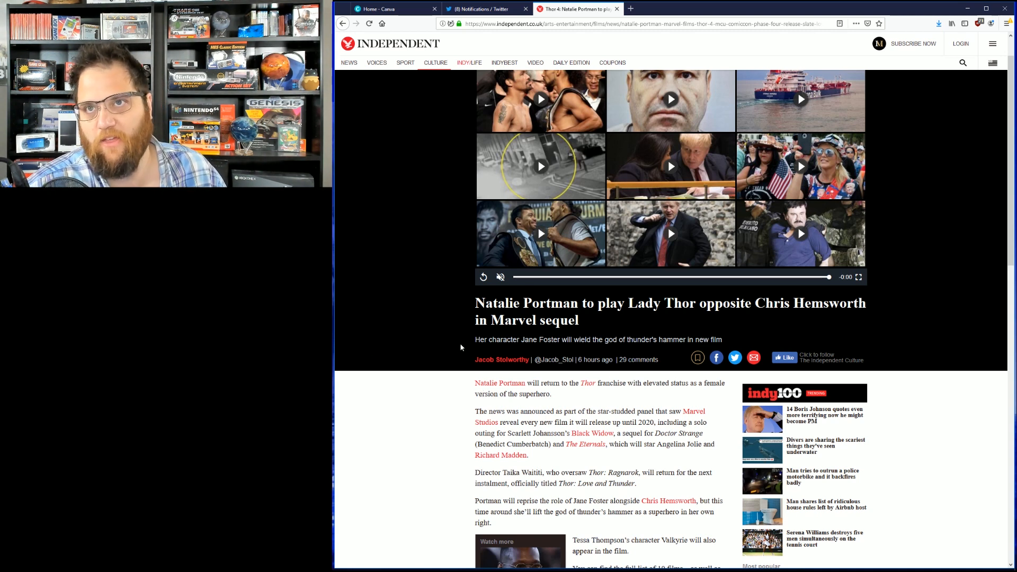
mouse_move(501, 359)
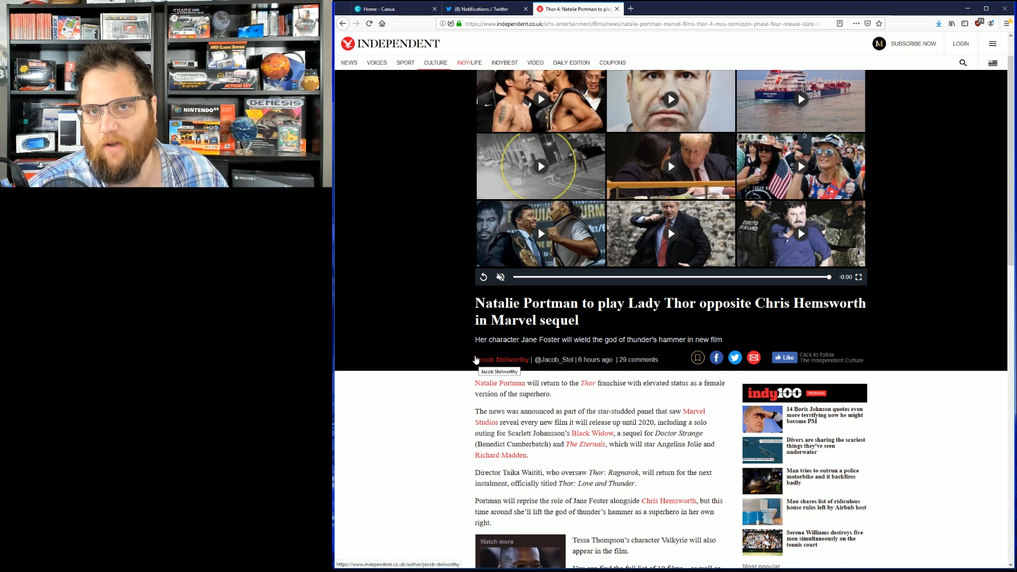
mouse_move(449, 366)
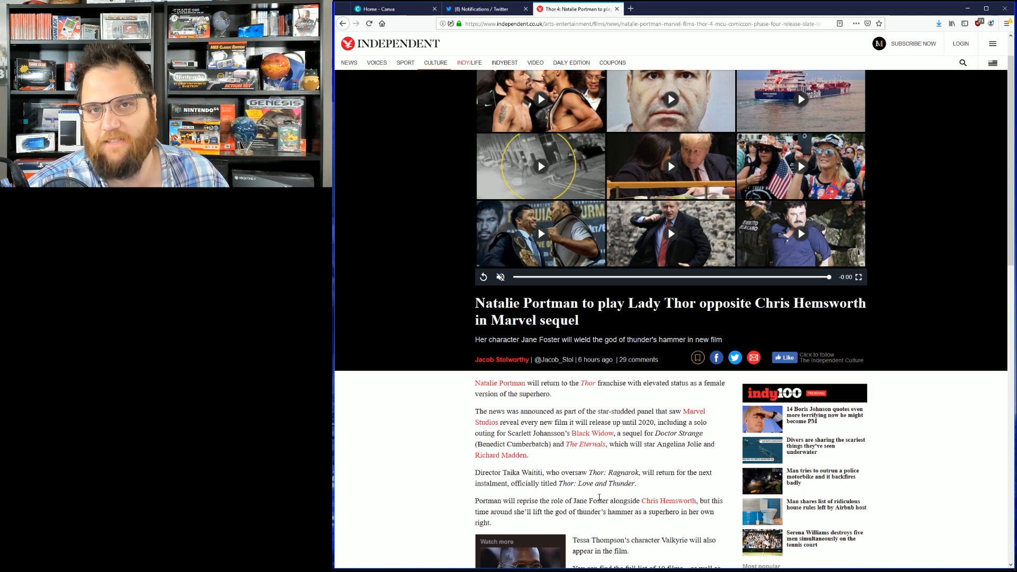
mouse_move(589, 494)
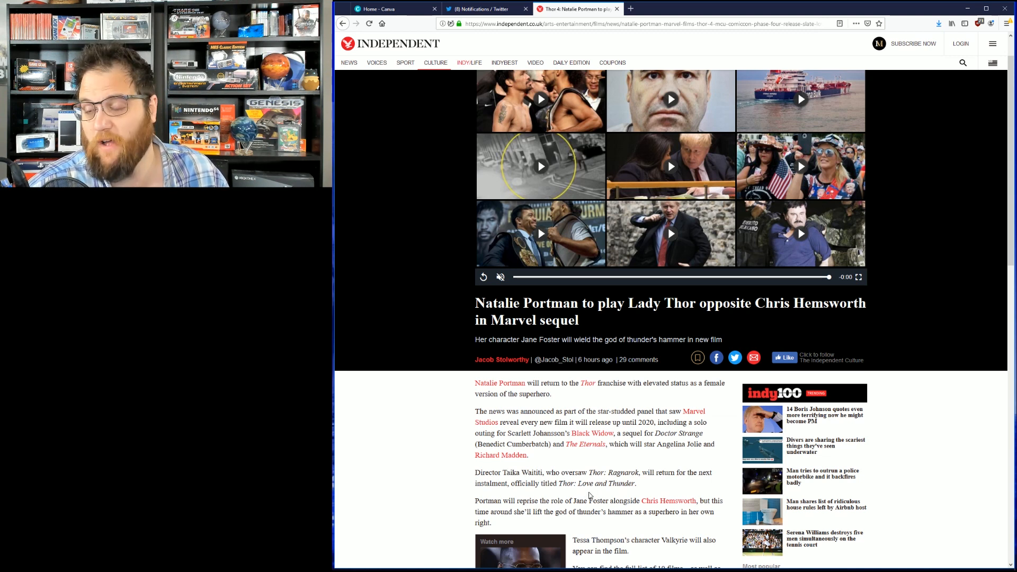